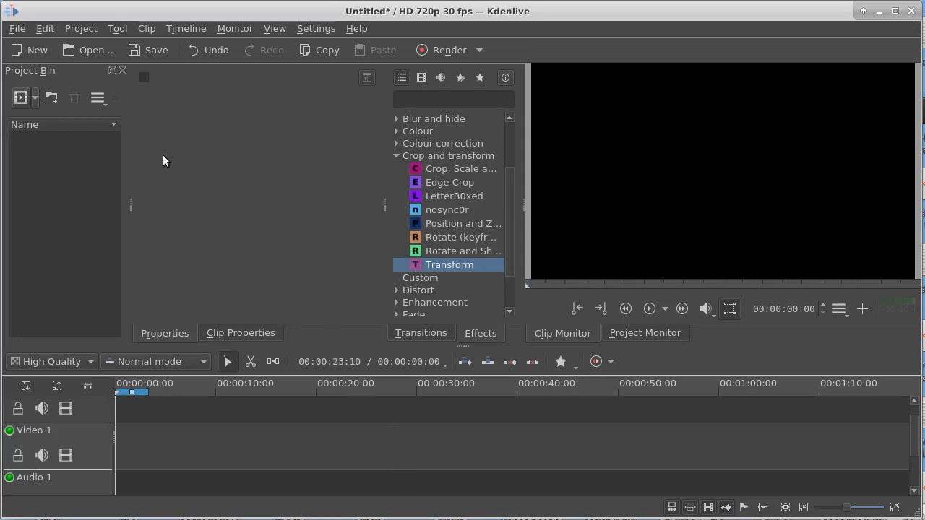
Step: Import sub.png from the Desktop into the Kdenlive project bin via Add Clip
click(34, 98)
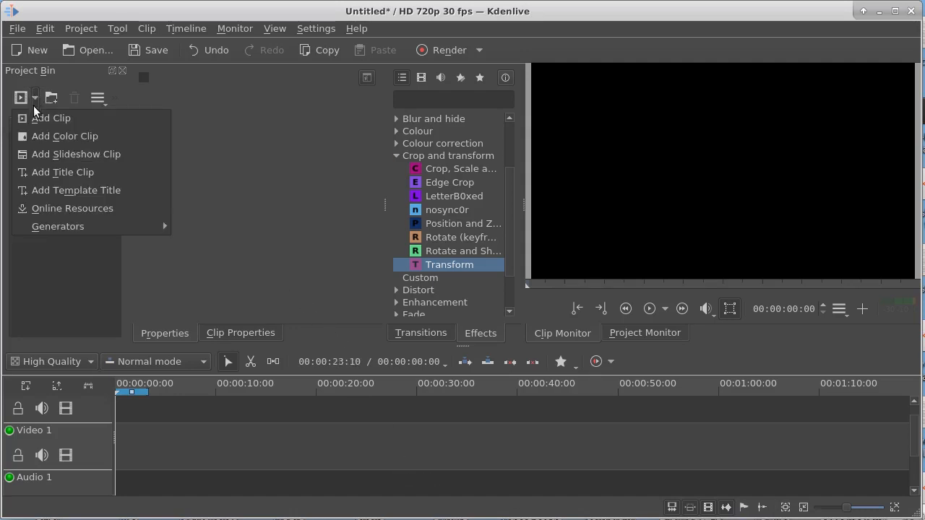
click(51, 119)
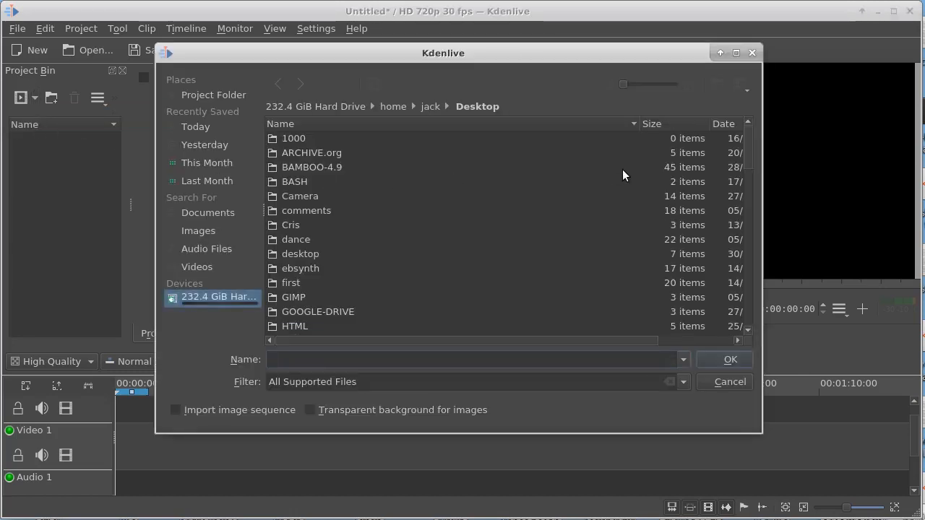
scroll(down, 3)
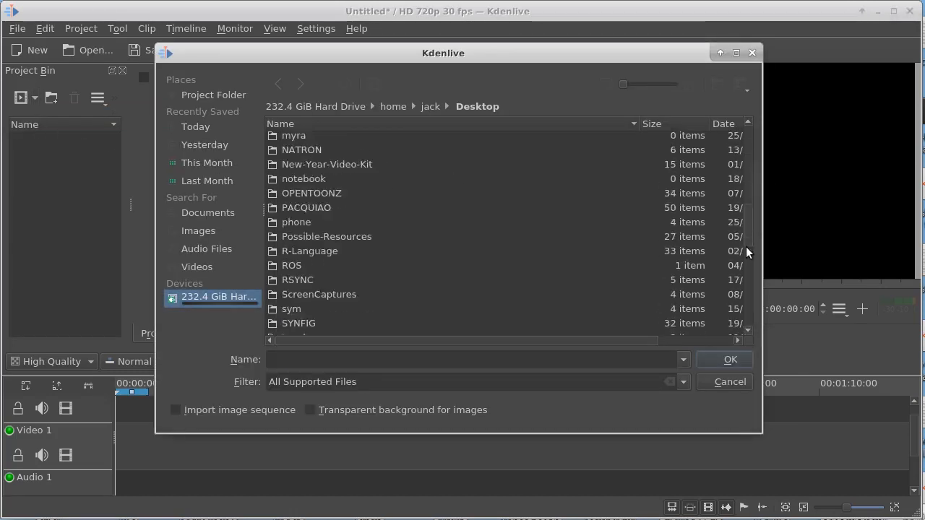
click(301, 271)
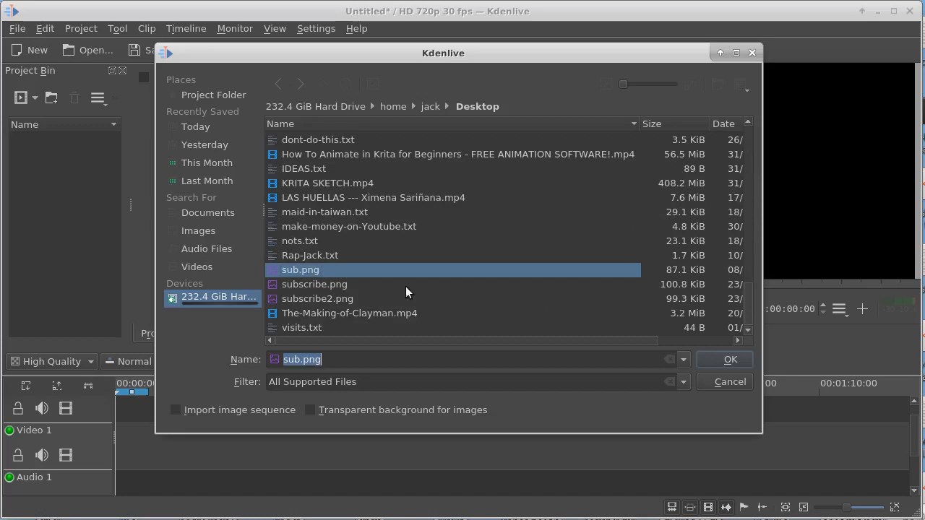
click(729, 358)
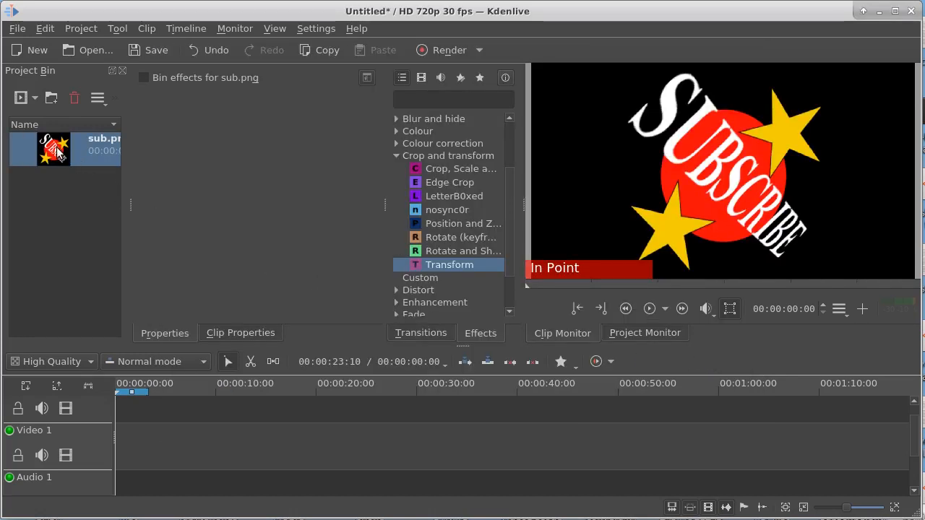
Step: Place sub.png on Video 1 and stretch the clip to about 30 seconds
drag(55, 148, 151, 422)
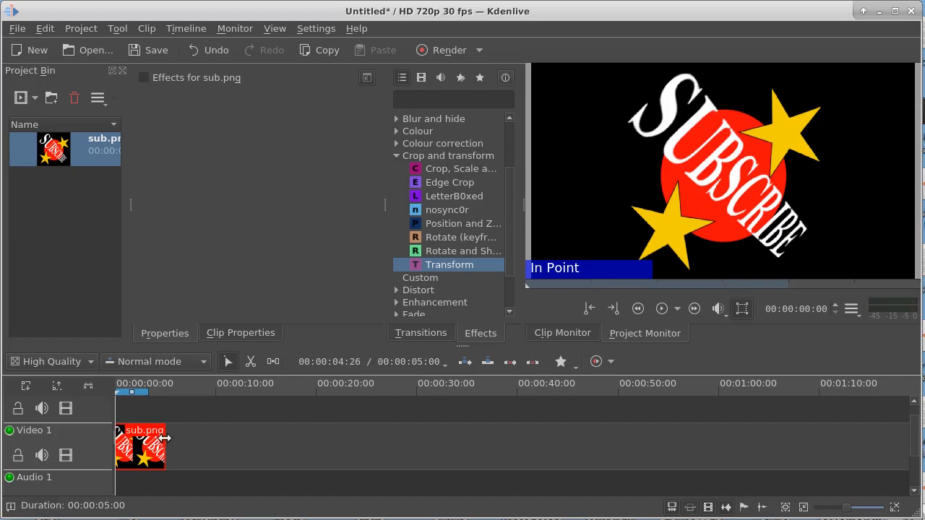
drag(167, 445, 445, 445)
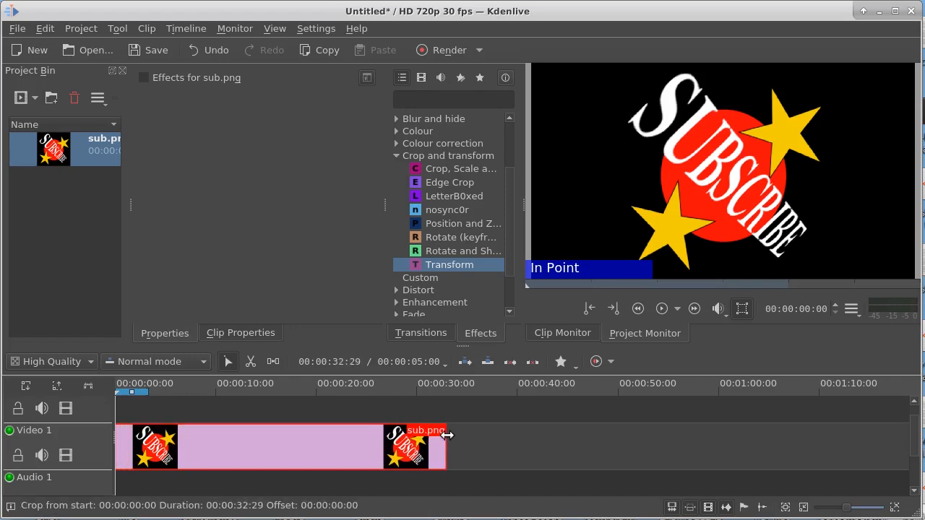
drag(447, 447, 419, 447)
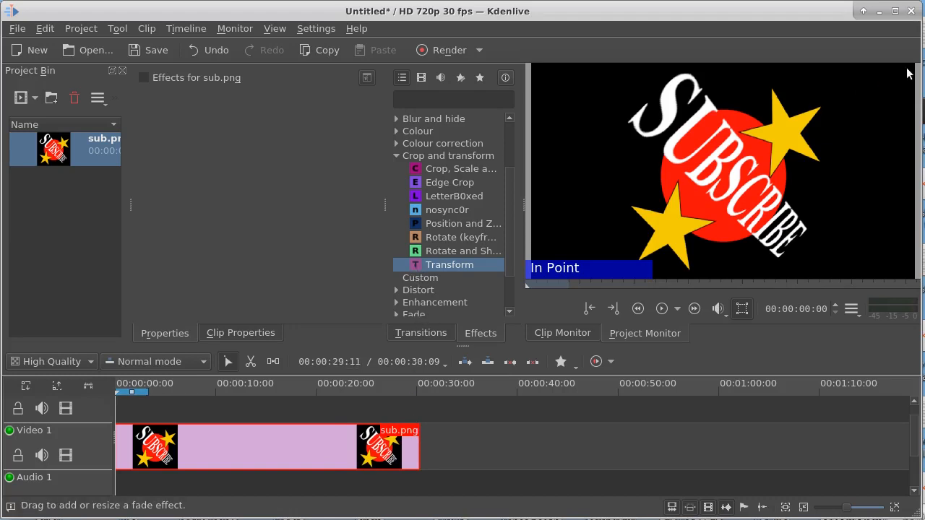
mouse_move(786, 156)
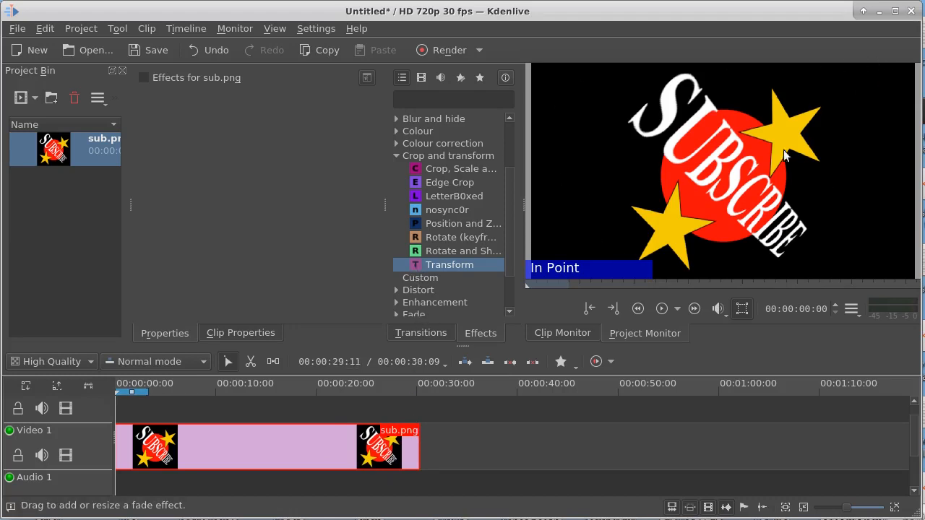
mouse_move(416, 267)
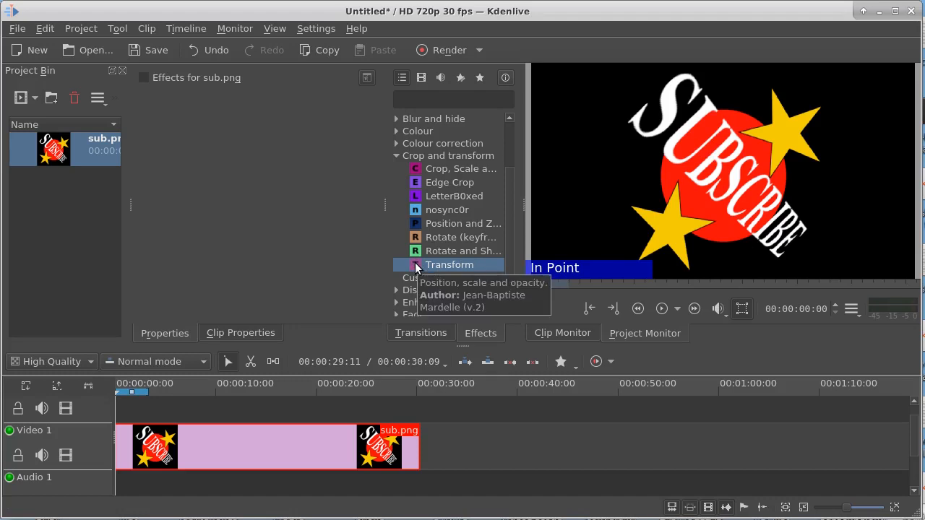
Step: Add a Transform effect moving the shrunken logo from bottom-left to top-right over the clip
double_click(448, 265)
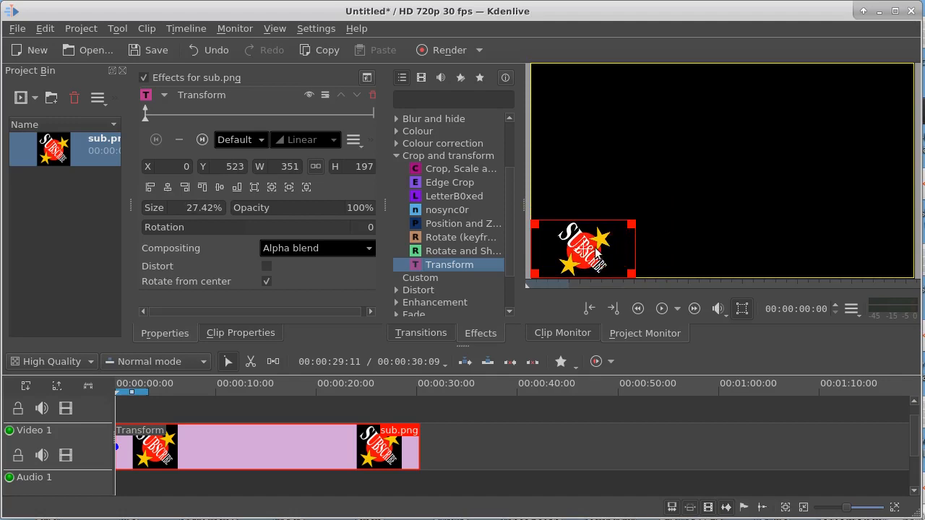
drag(581, 261, 585, 242)
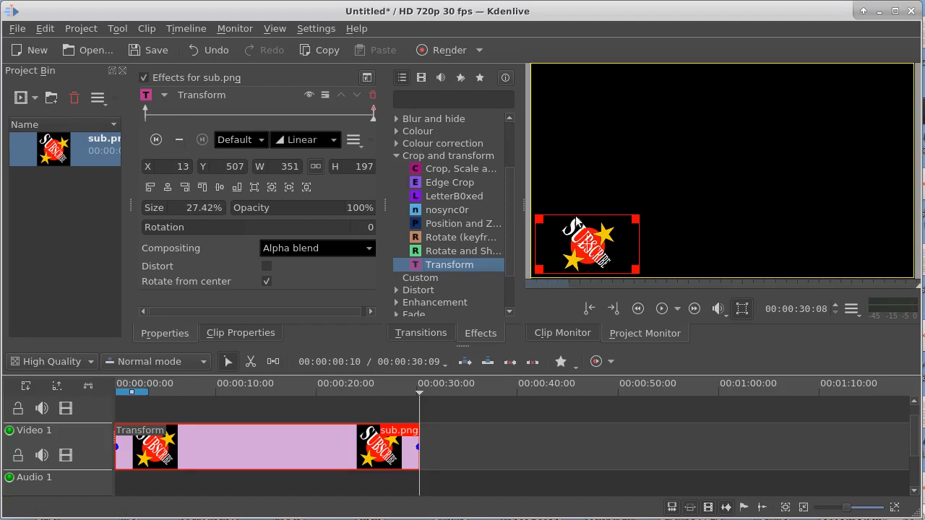
drag(585, 243, 815, 180)
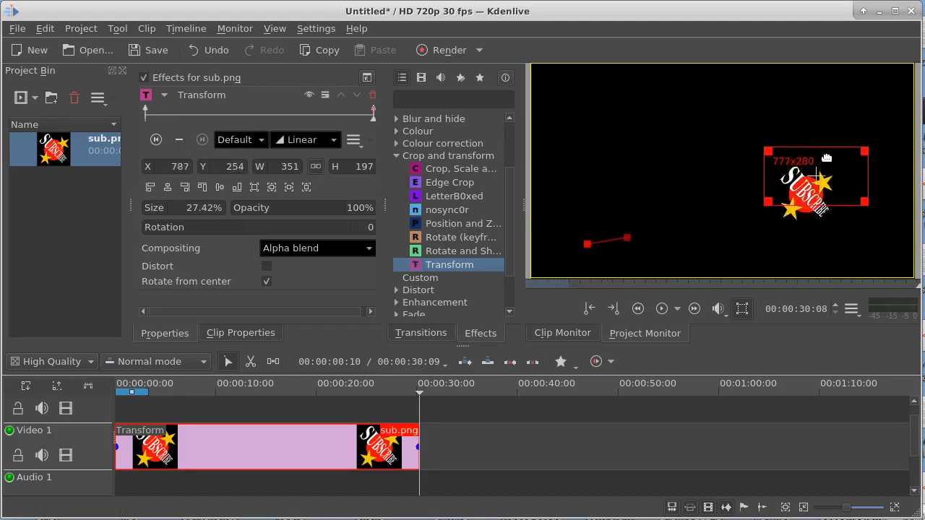
drag(815, 177, 855, 95)
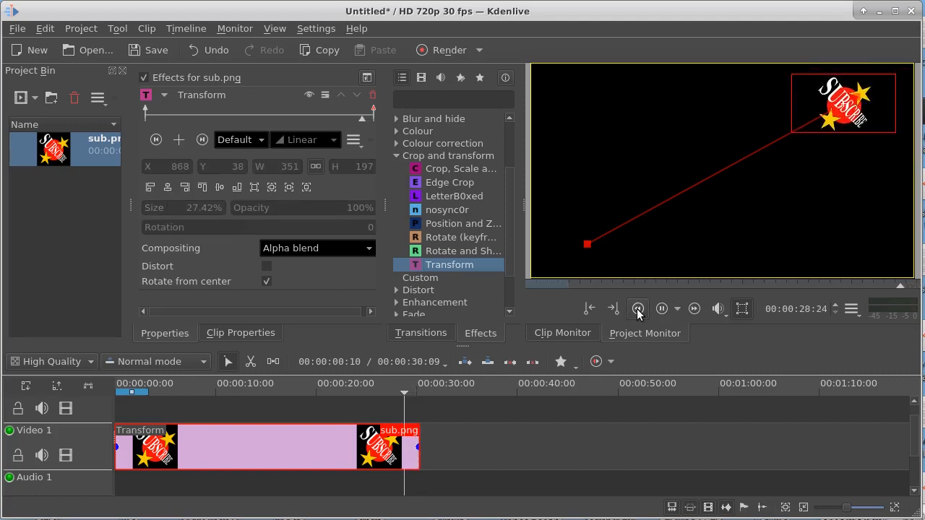
Step: Preview the logo's motion from the clip start and pause about five seconds in
click(637, 310)
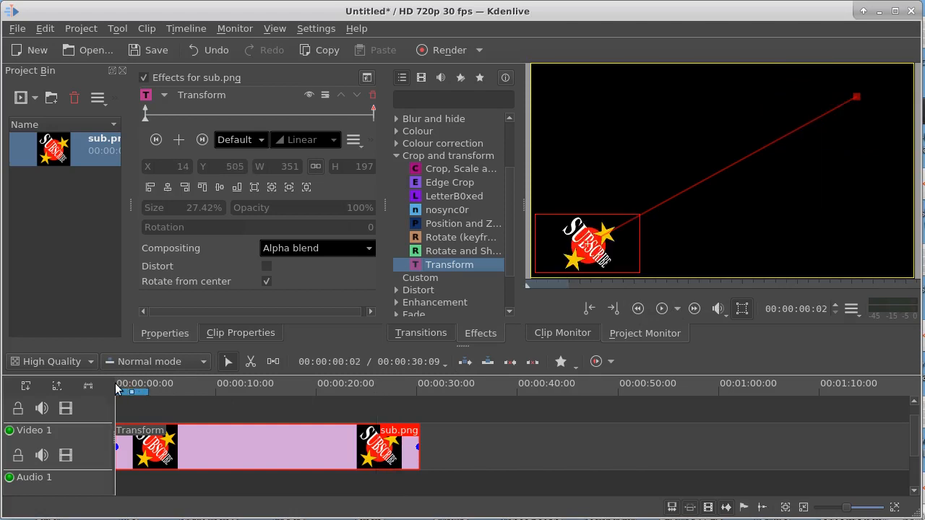
click(662, 309)
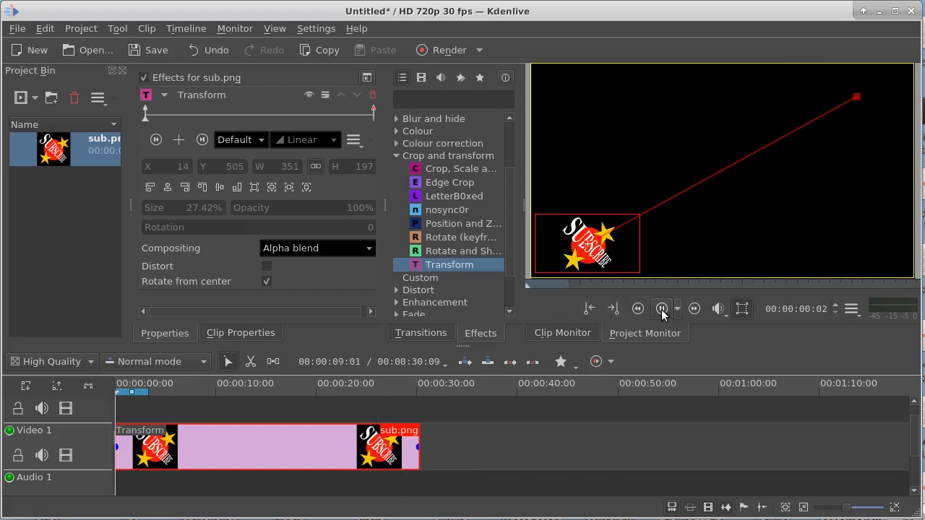
click(659, 310)
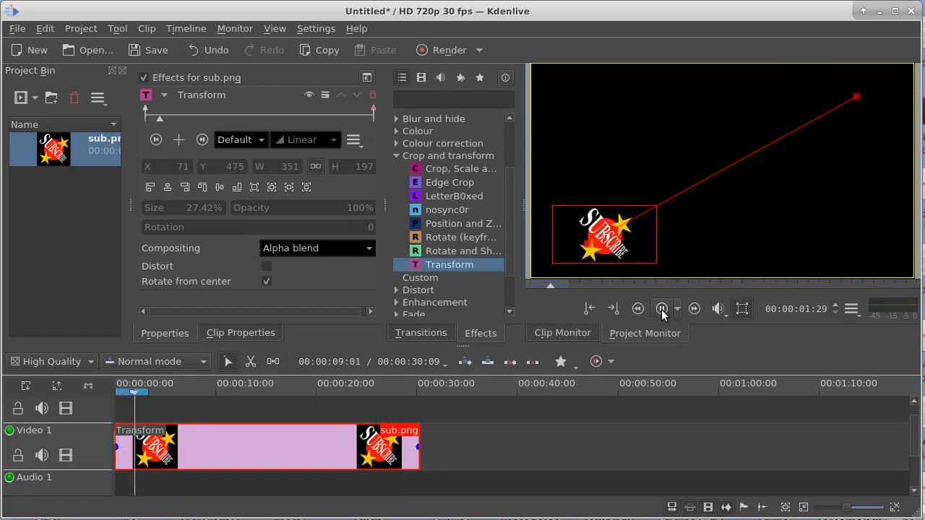
click(660, 309)
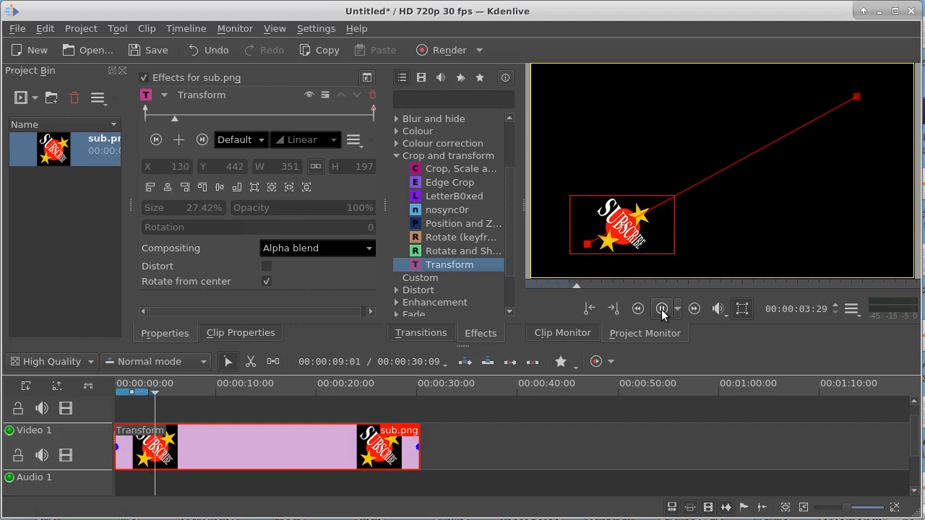
click(660, 309)
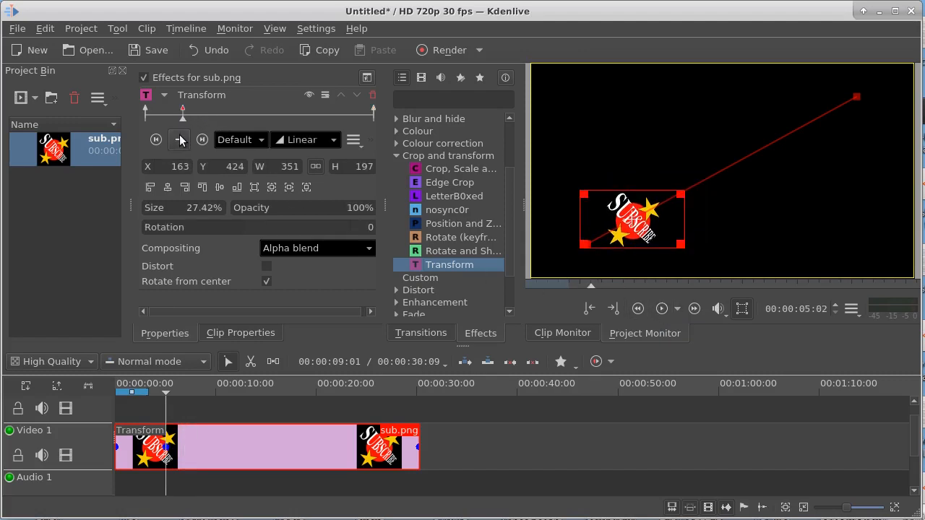
Step: Add zigzag position keyframes around 5 and 10 seconds and enlarge the logo near 16 seconds
drag(633, 217, 619, 202)
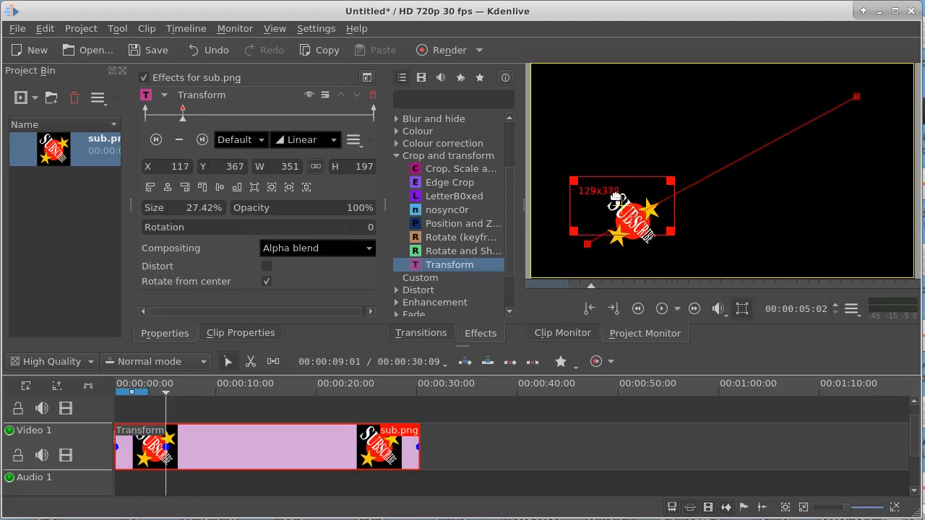
drag(622, 209, 585, 162)
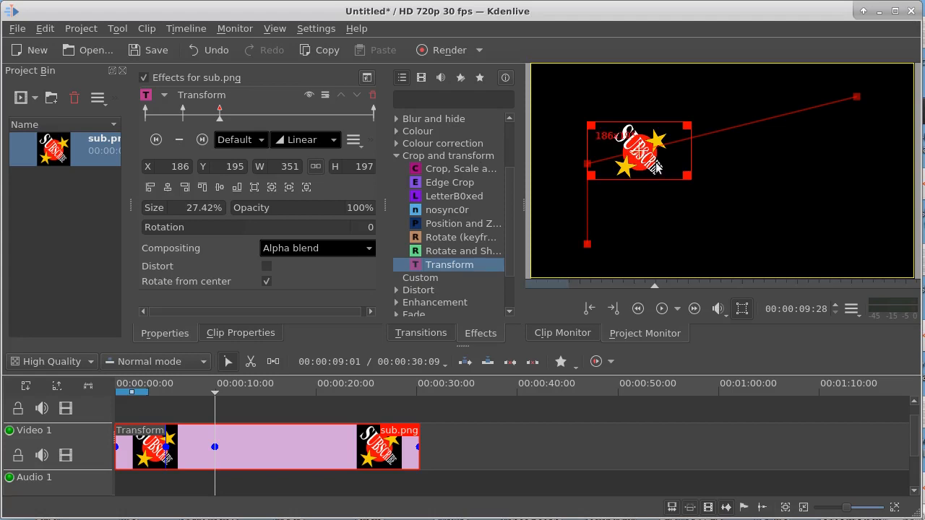
drag(639, 149, 671, 176)
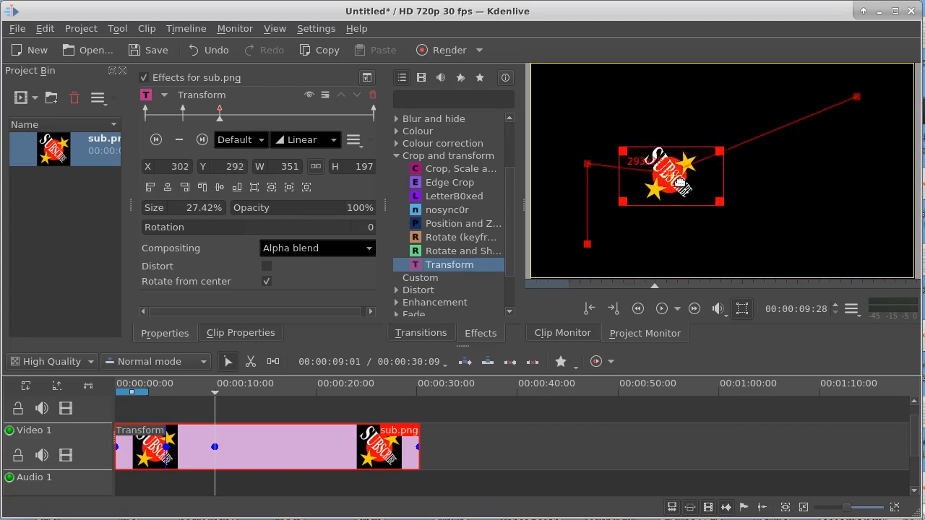
drag(671, 180, 695, 203)
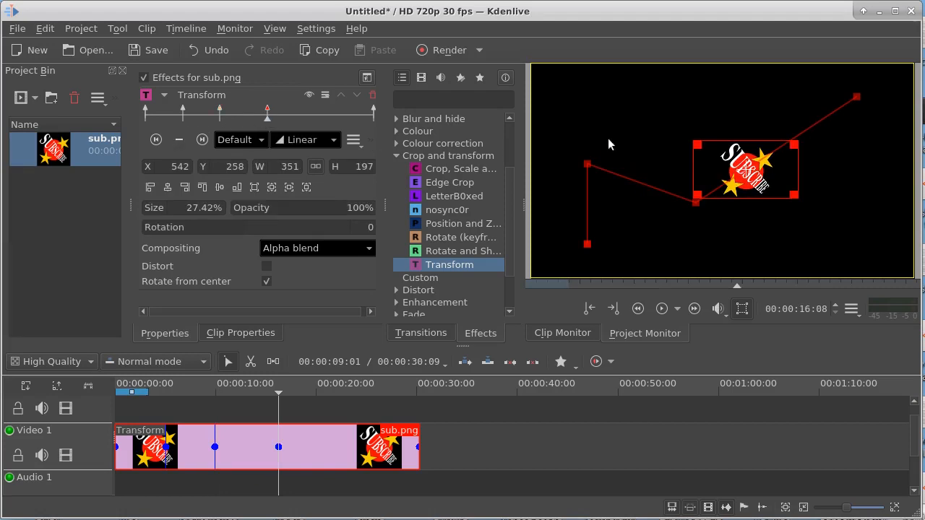
drag(744, 170, 729, 115)
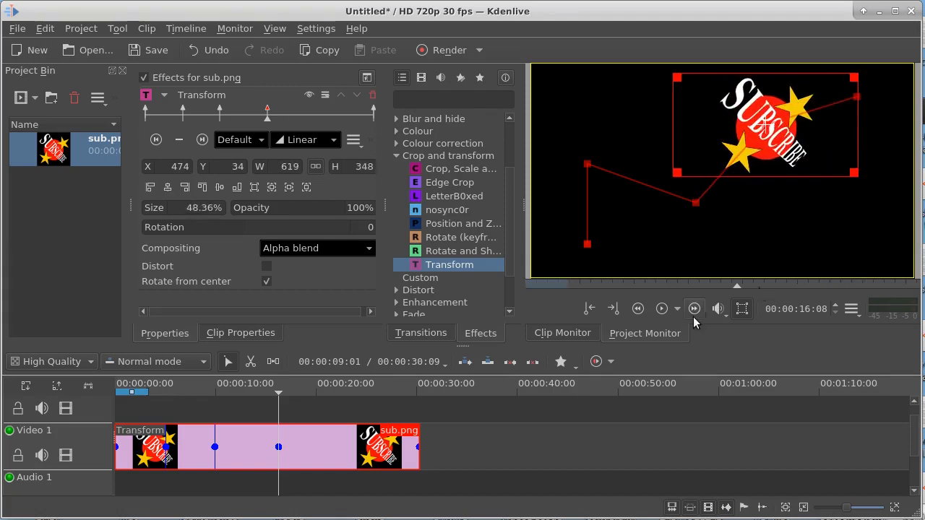
click(127, 390)
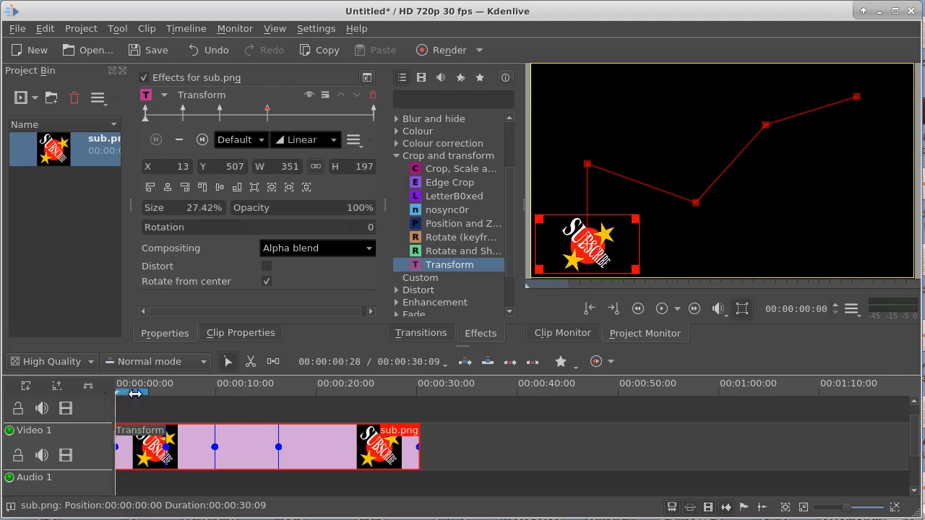
click(662, 309)
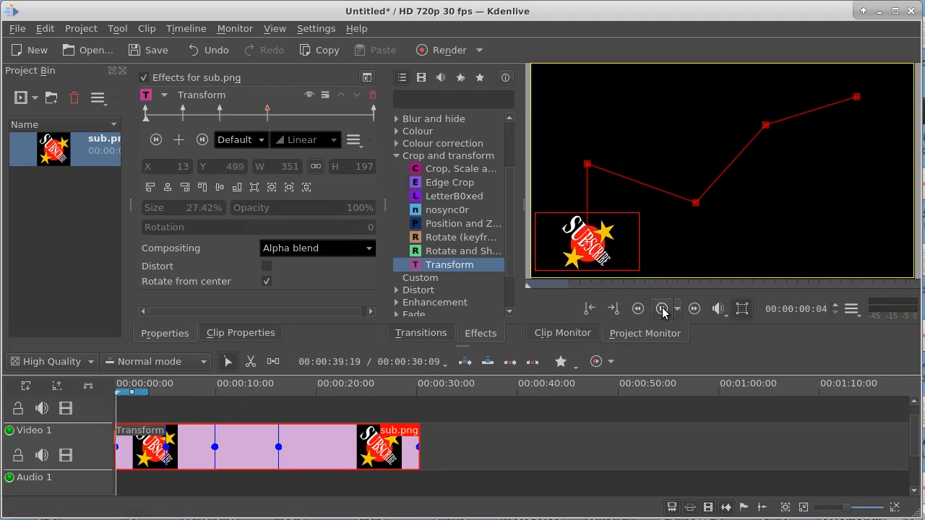
click(662, 309)
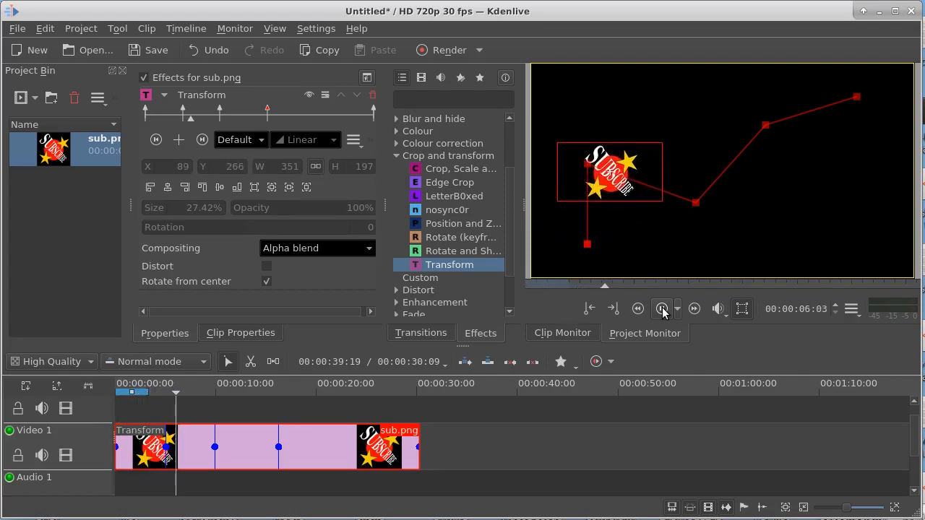
click(662, 309)
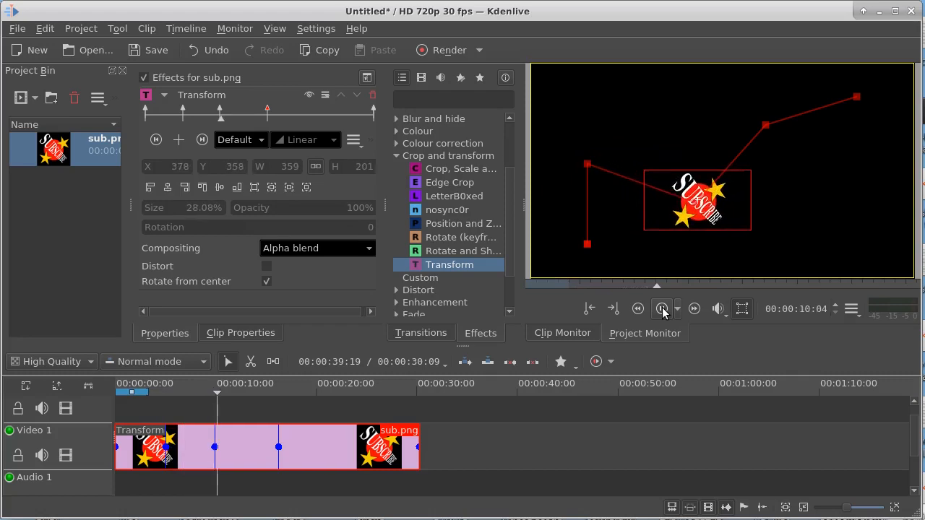
click(661, 309)
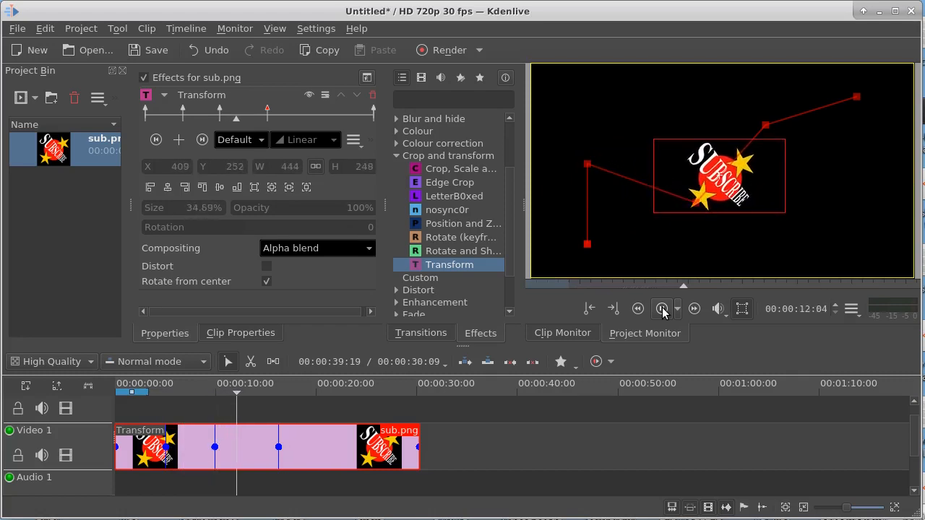
click(658, 309)
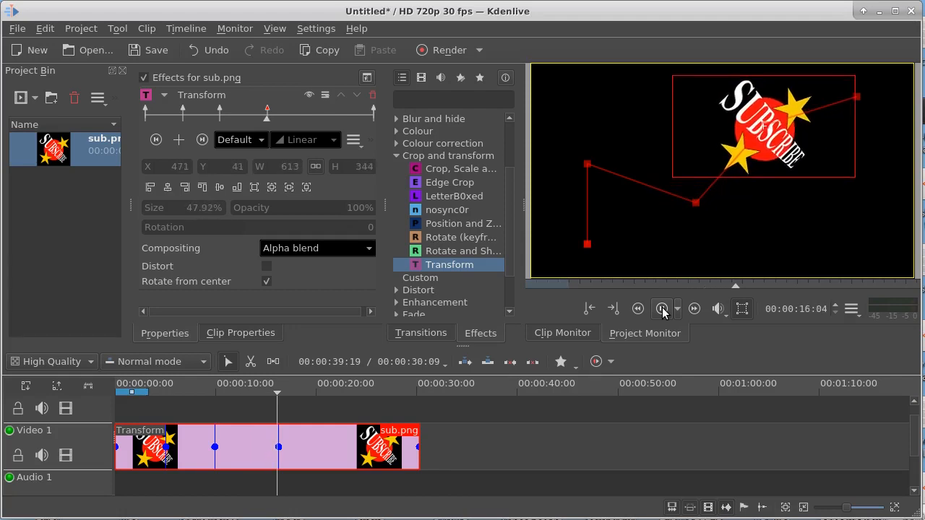
click(660, 309)
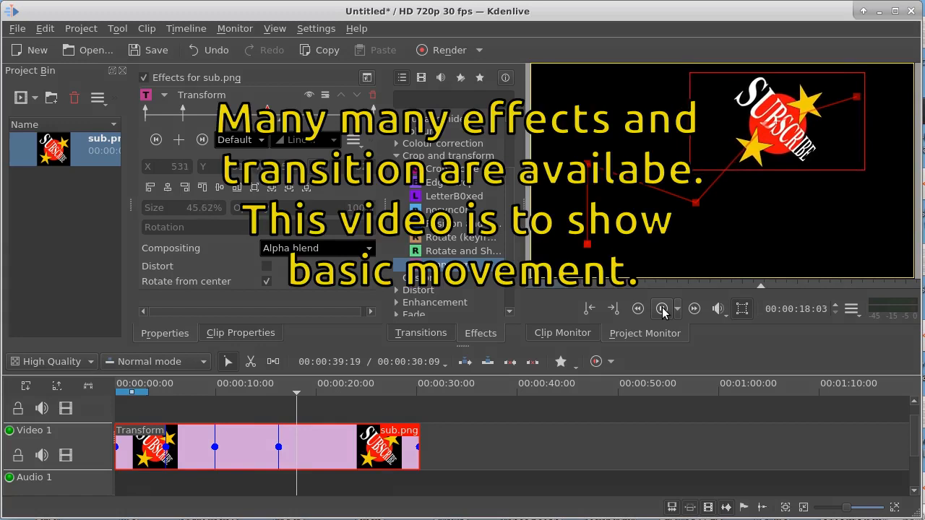
click(664, 309)
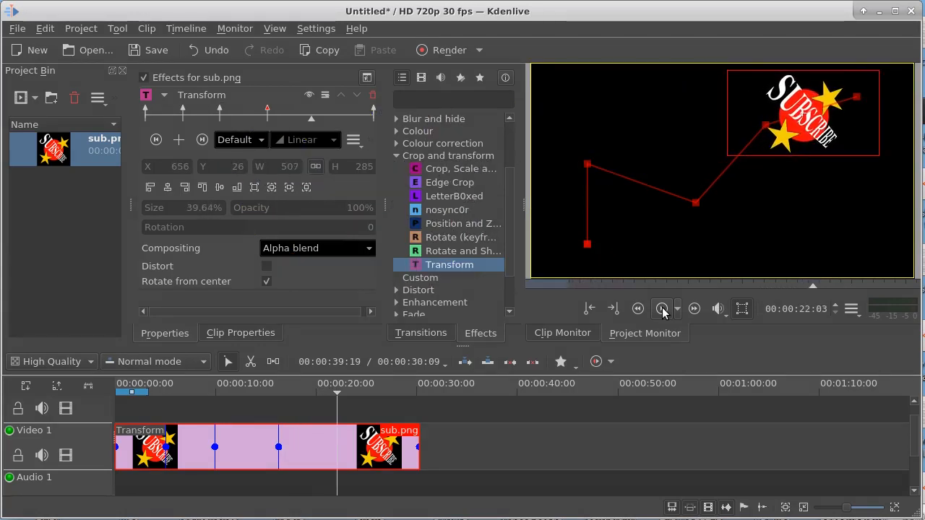
click(662, 309)
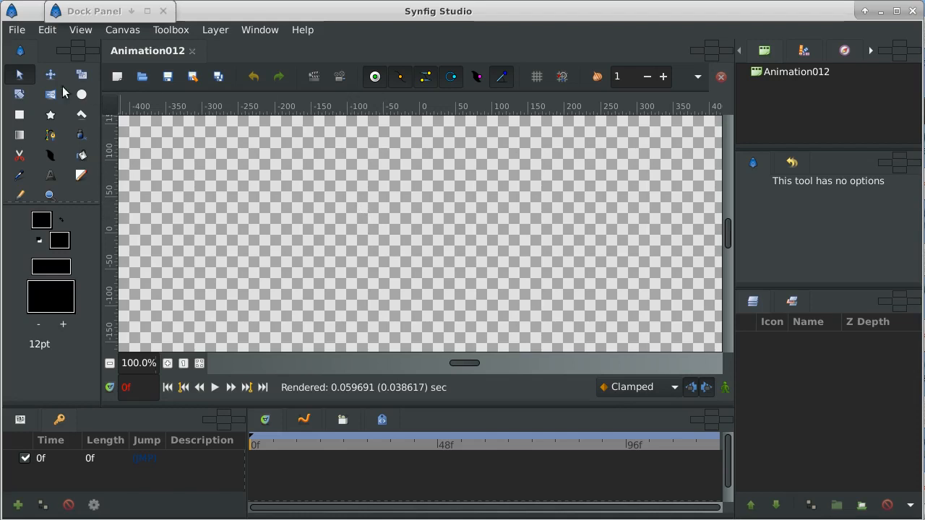
Step: Import sub.png from the Desktop as a new layer in Animation012
click(16, 29)
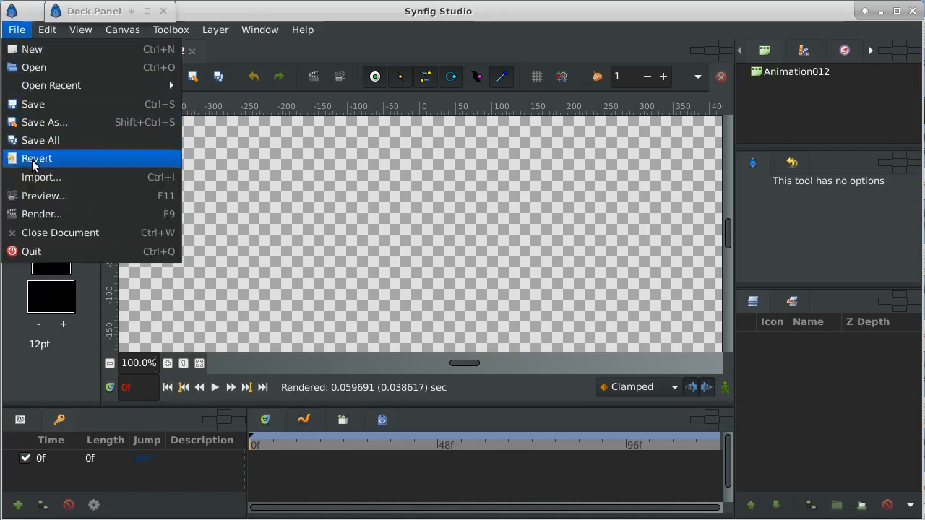
click(40, 177)
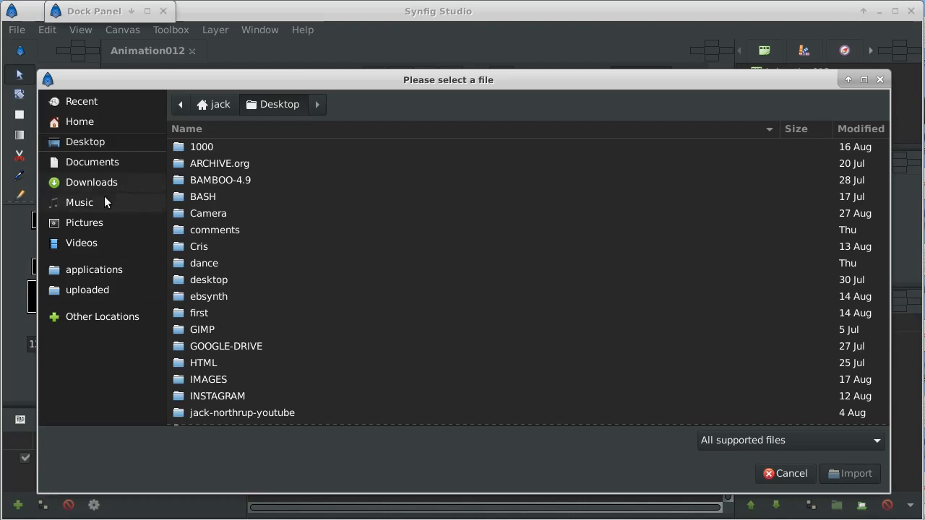
scroll(down, 3)
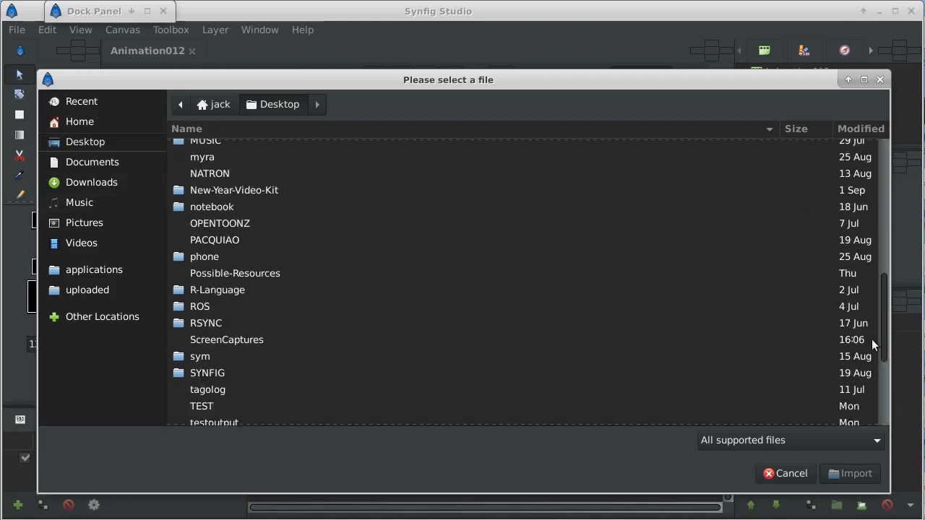
scroll(down, 3)
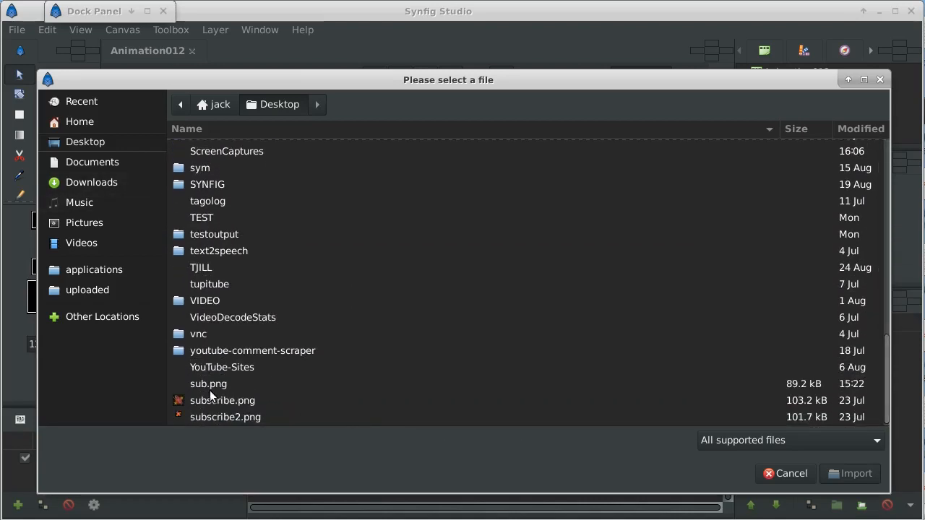
click(208, 385)
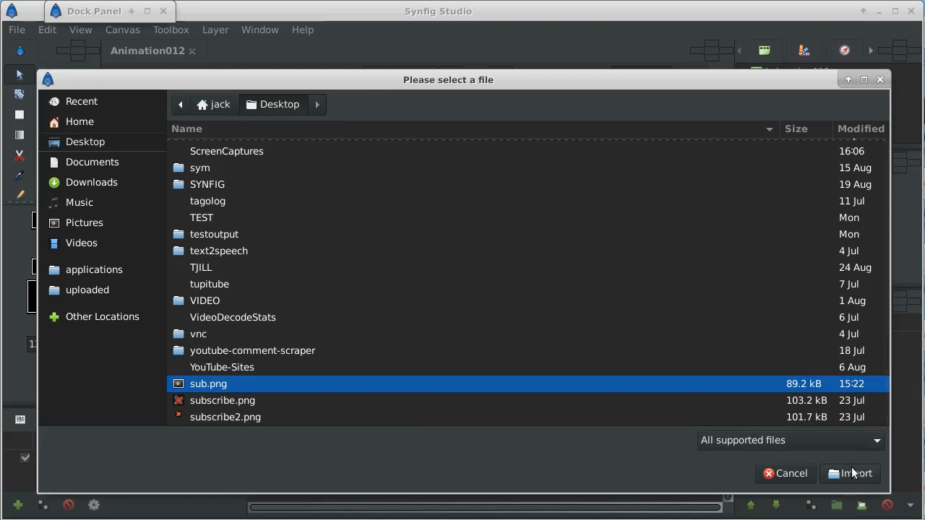
click(850, 474)
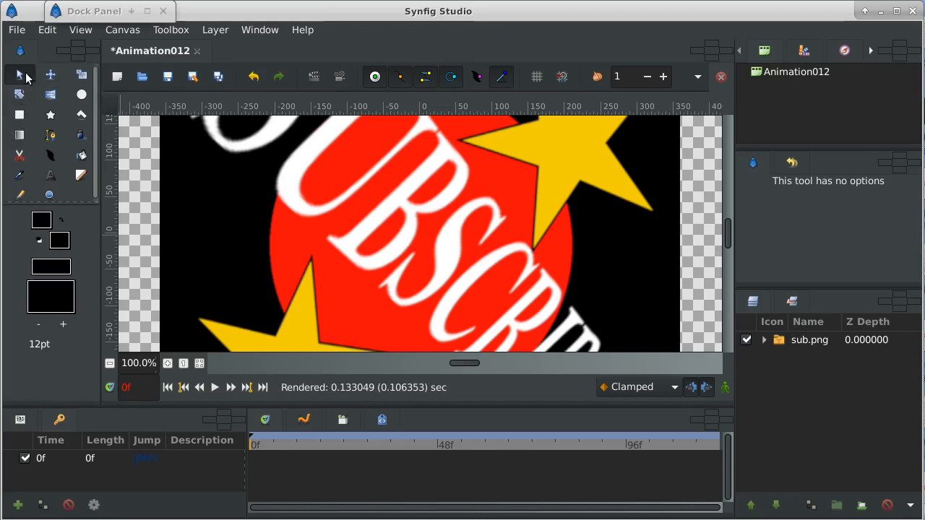
Step: Scale the sub.png layer down to a small square in the canvas's bottom-left corner
click(20, 75)
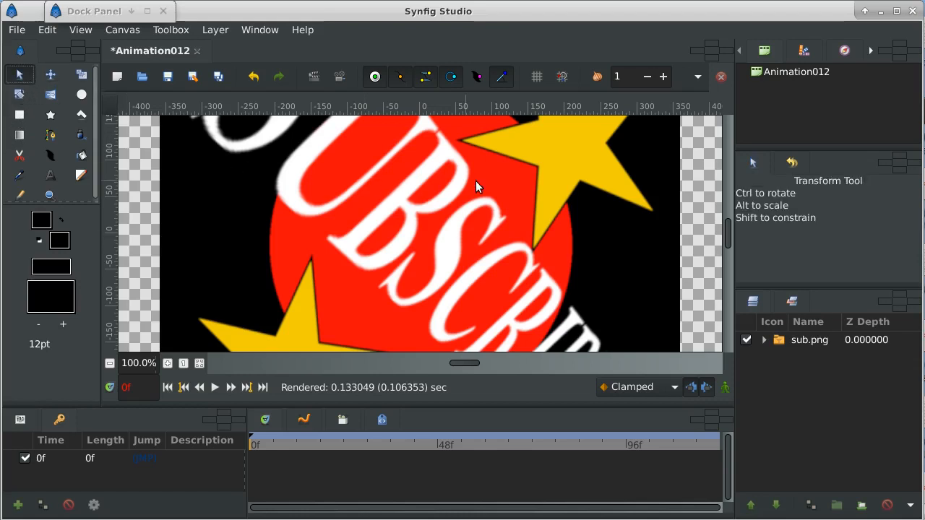
click(810, 340)
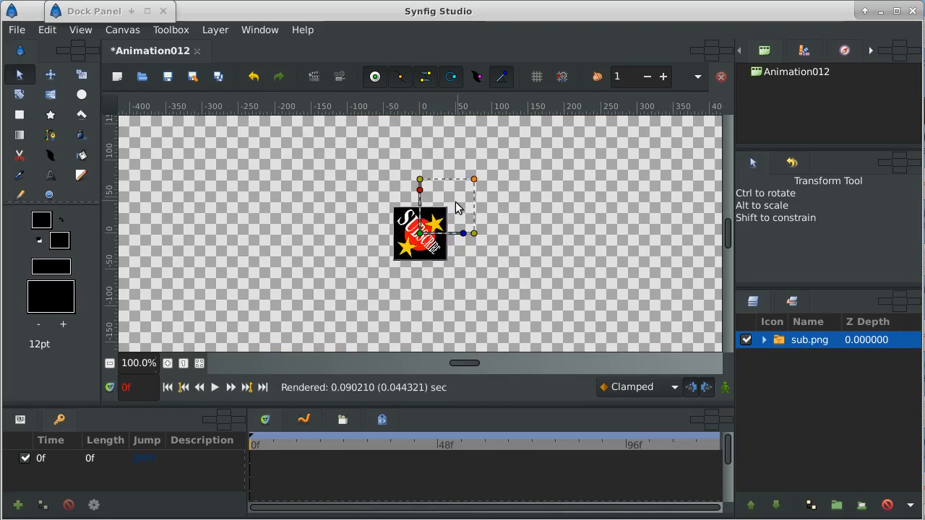
drag(462, 232, 354, 248)
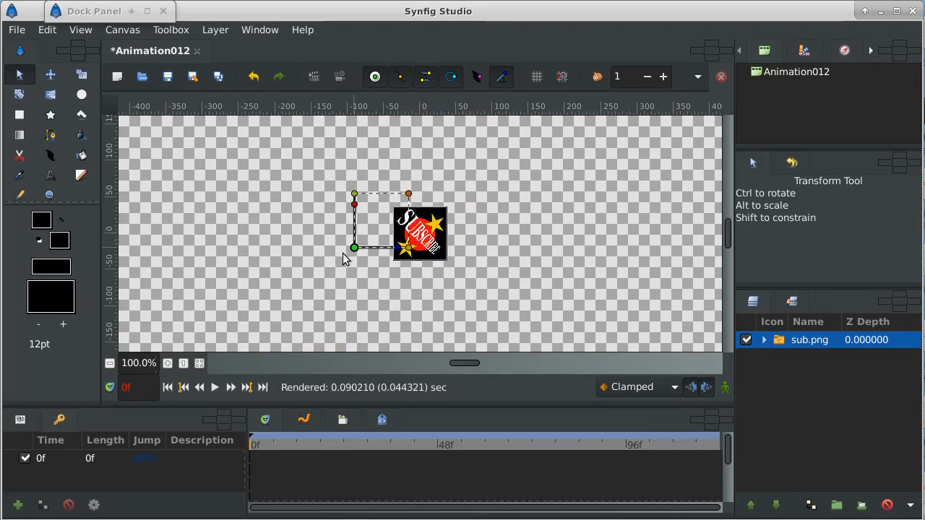
drag(354, 247, 126, 346)
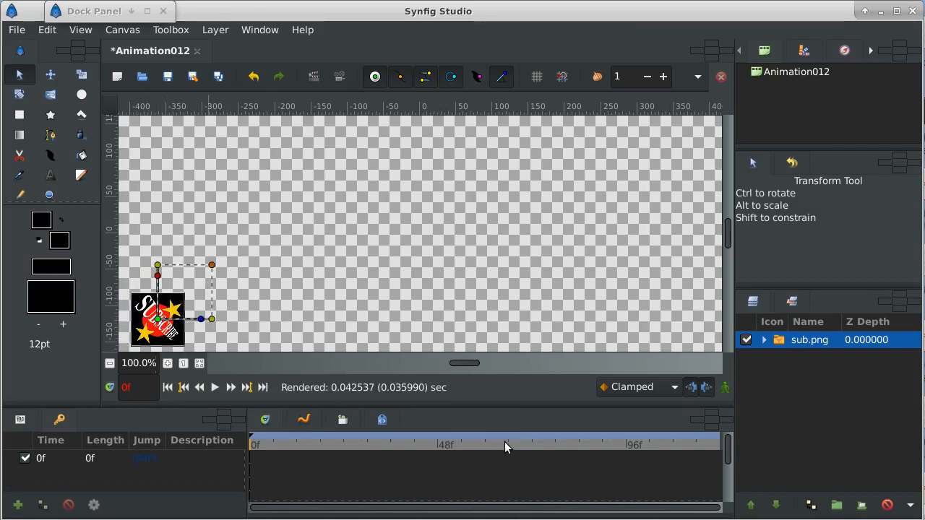
mouse_move(627, 446)
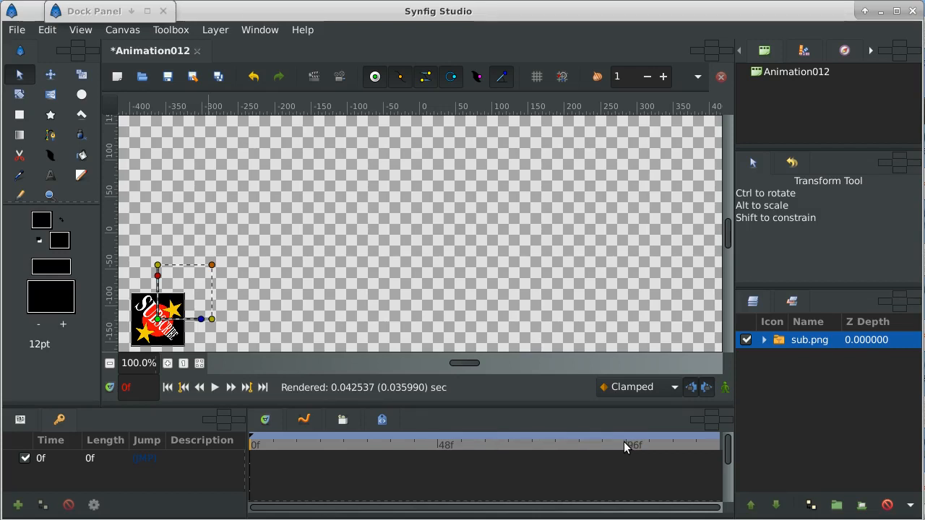
Step: Add a keyframe at 95f with the logo moved to the right side, then return to 0f
click(623, 446)
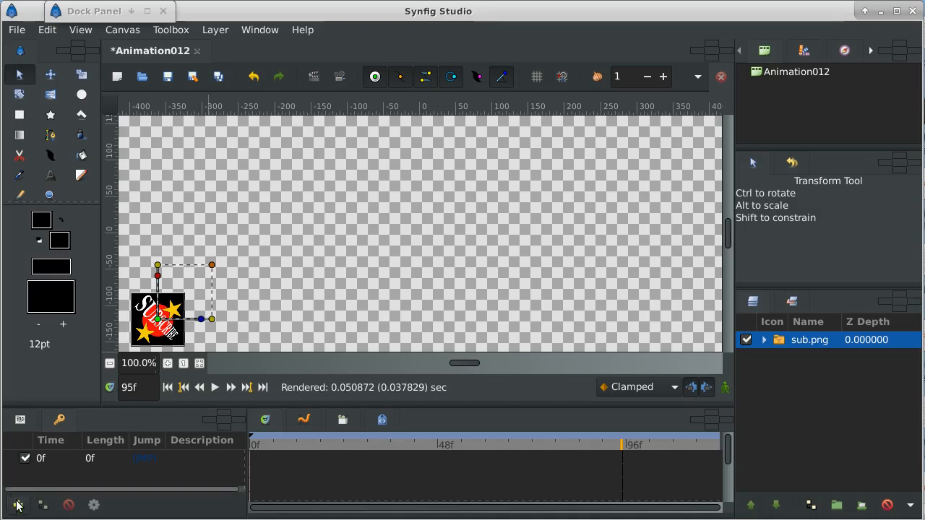
click(17, 505)
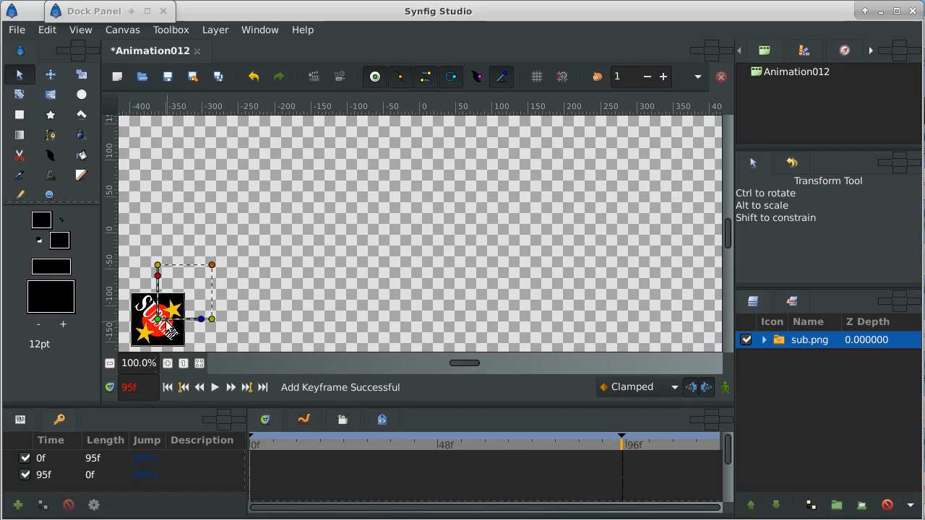
drag(157, 319, 280, 315)
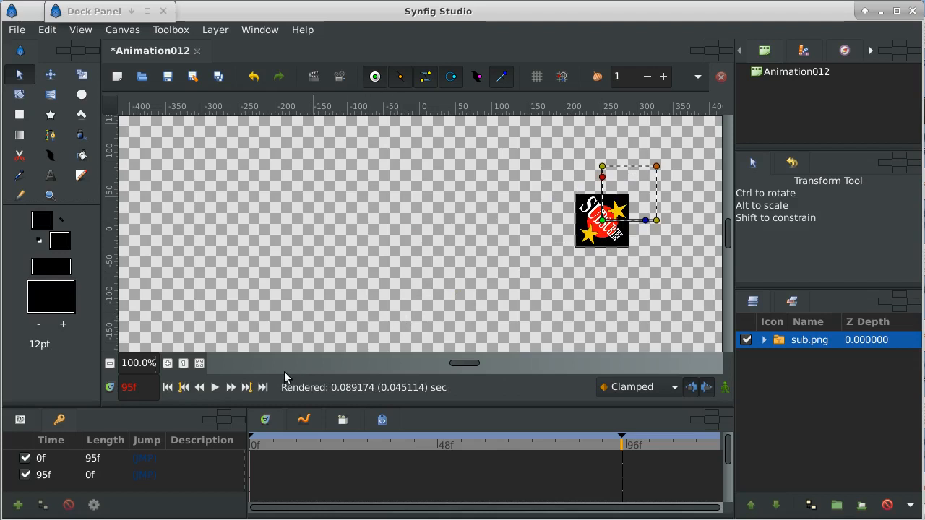
click(182, 387)
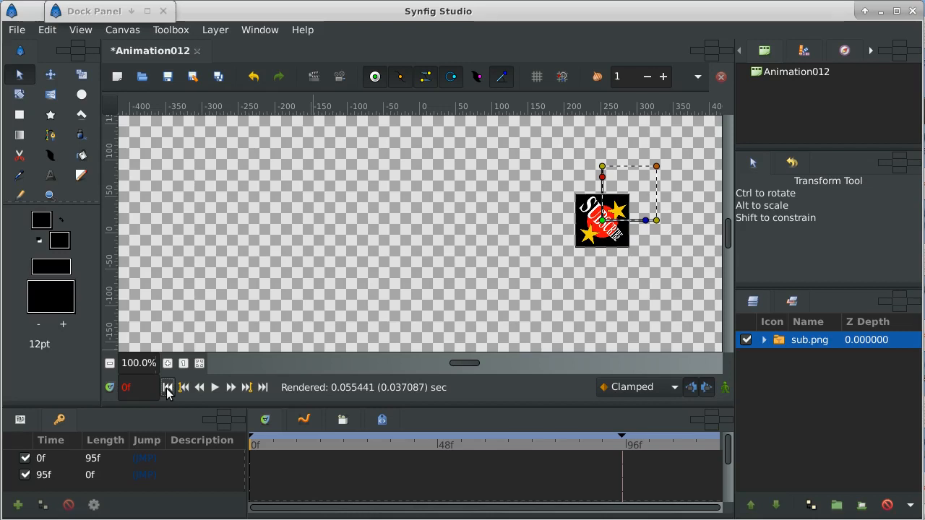
mouse_move(725, 387)
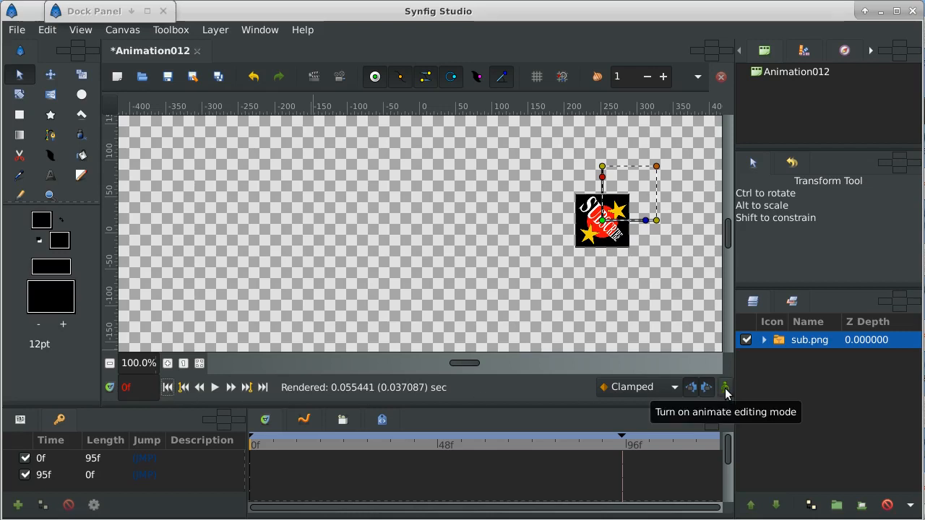
Step: Set the logo's frame-0 position to the lower-left corner and check the end keyframe
click(725, 388)
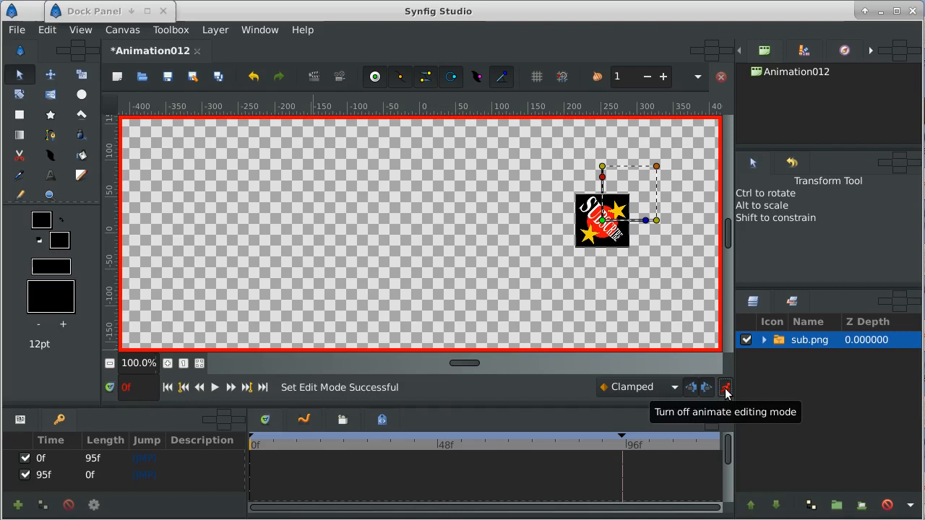
click(726, 387)
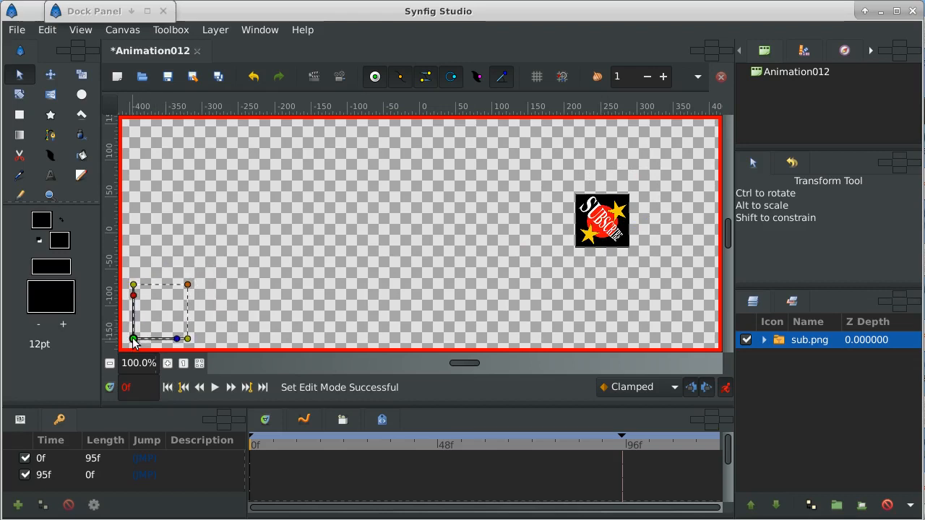
drag(601, 220, 145, 332)
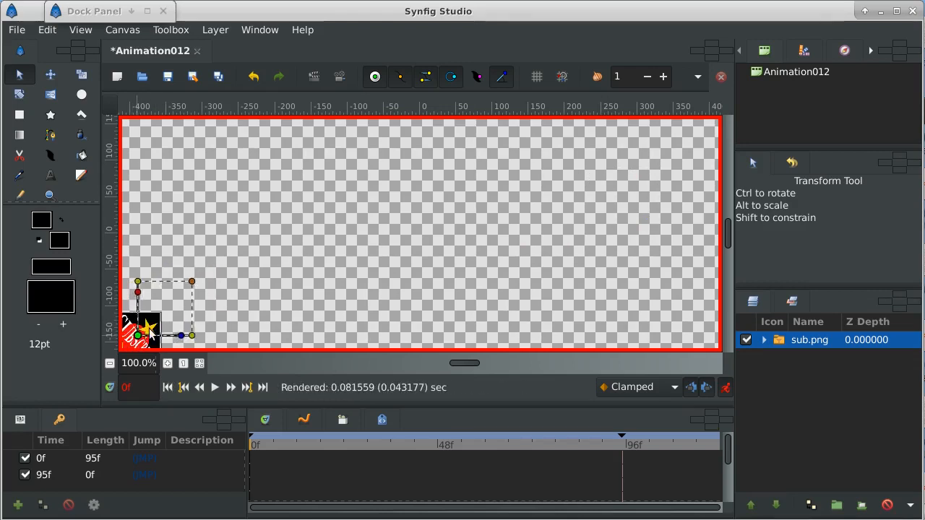
drag(144, 329, 160, 321)
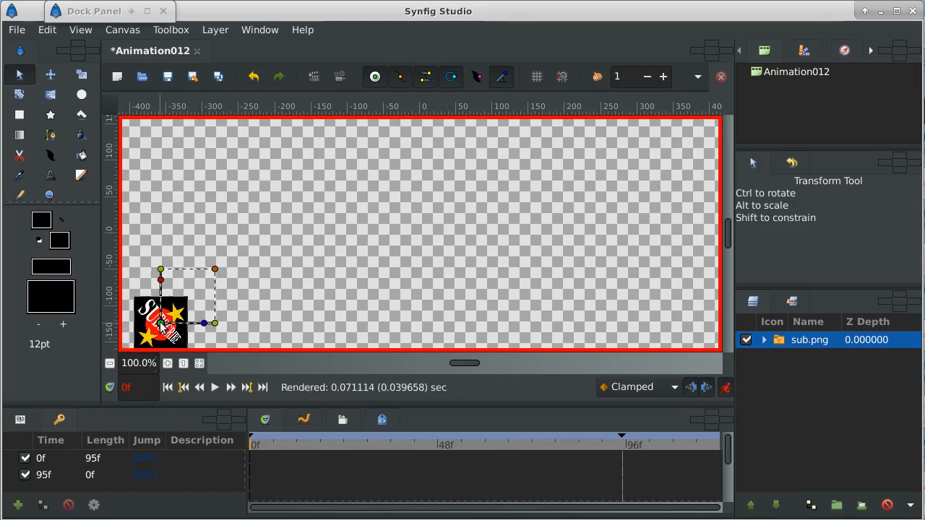
click(245, 387)
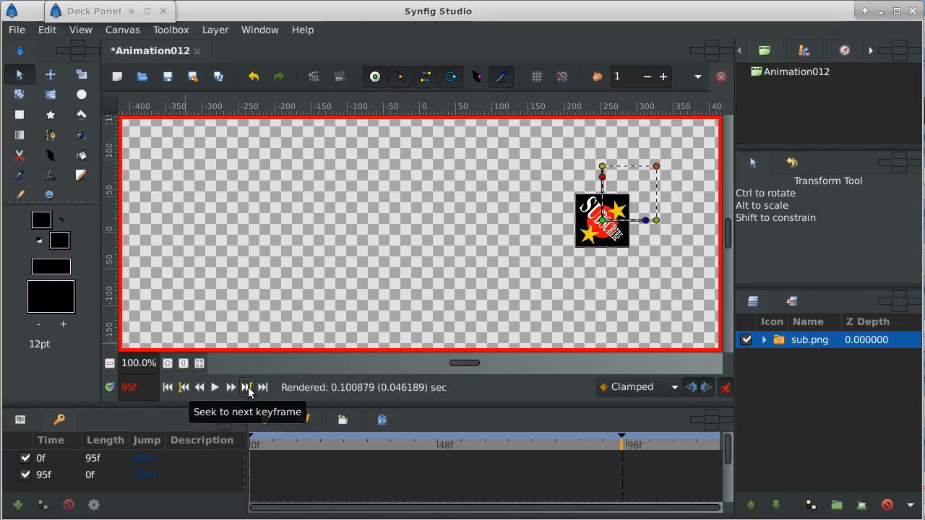
mouse_move(182, 388)
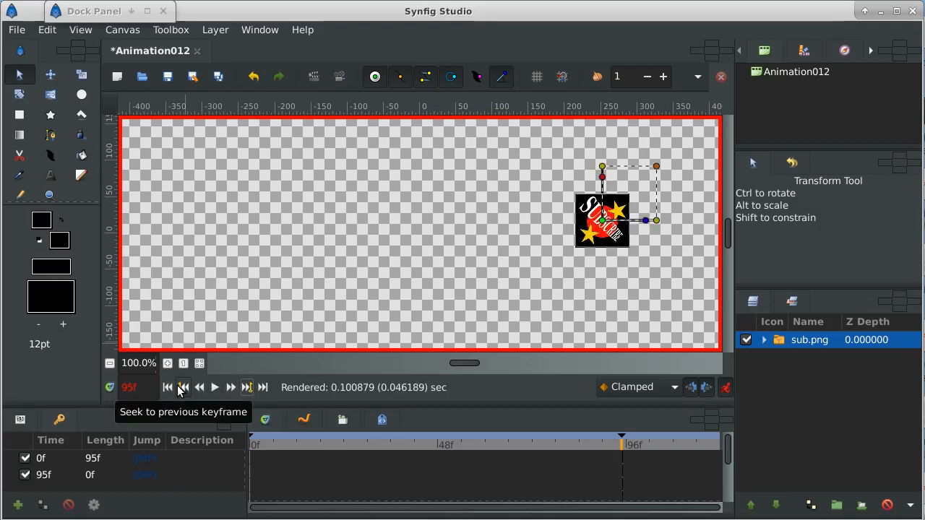
Step: Play the animation from the first frame, showing the logo travelling right, then stop
click(182, 388)
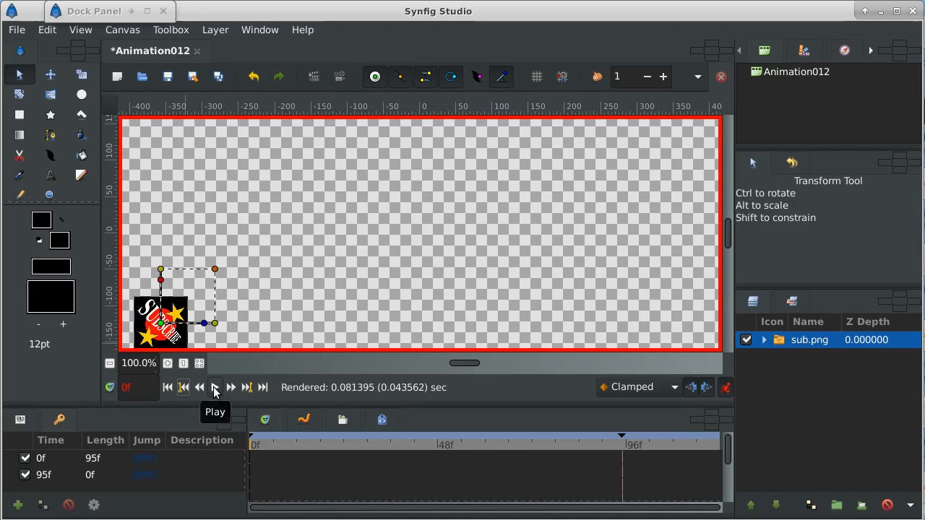
click(214, 387)
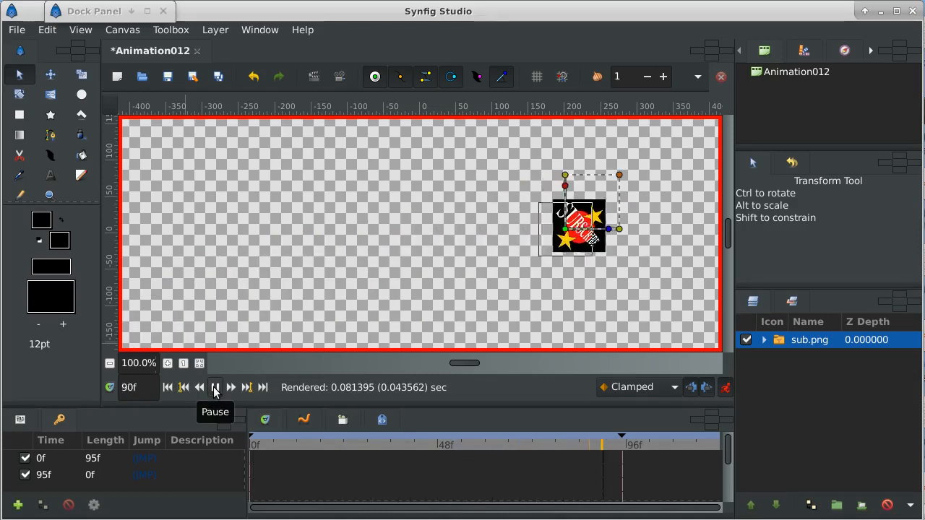
click(214, 387)
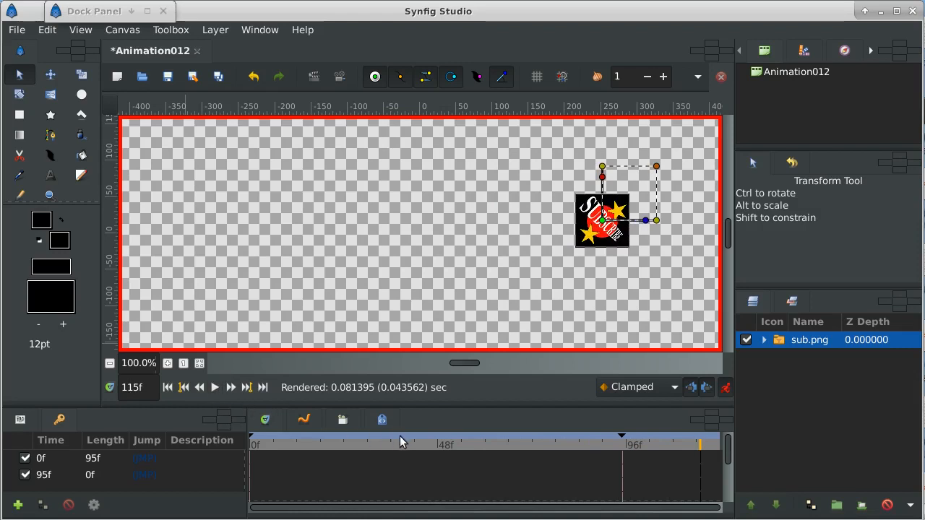
Step: Add a keyframe at frame 46 with sub.png moved toward the upper left
click(410, 445)
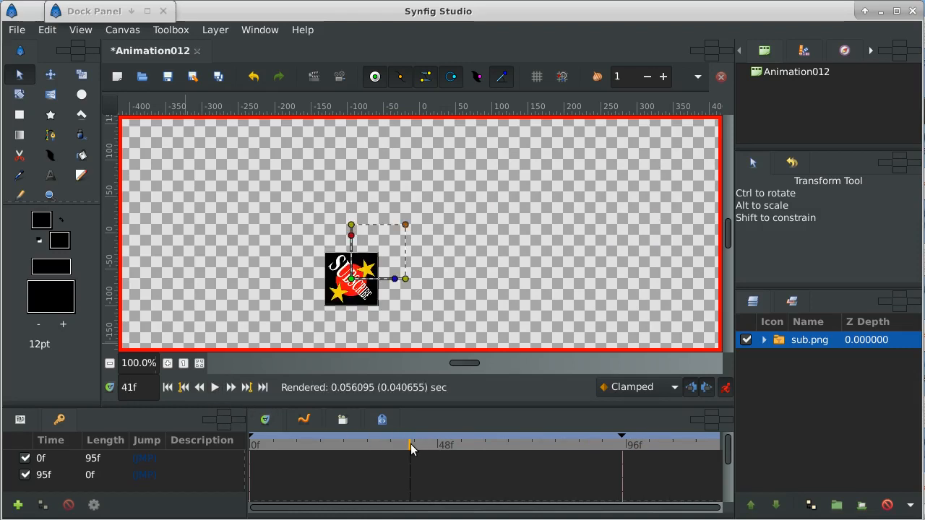
click(428, 445)
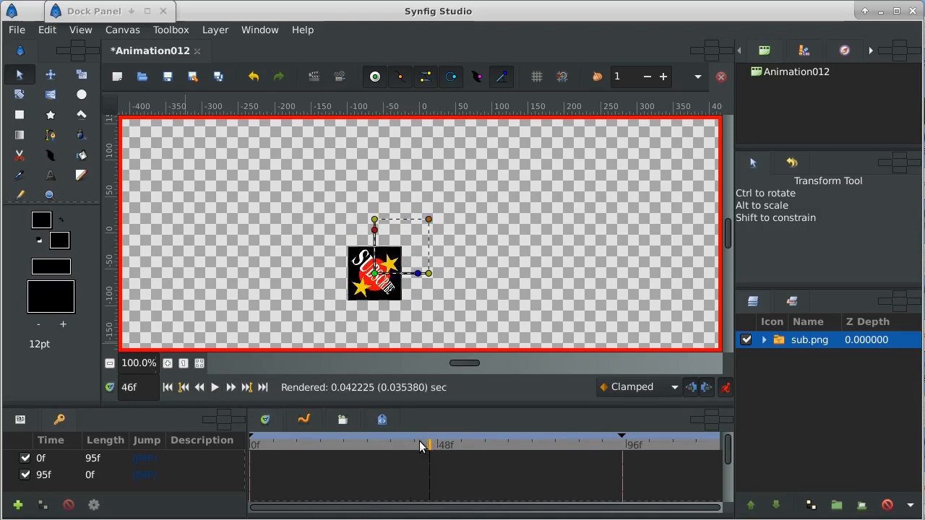
click(18, 505)
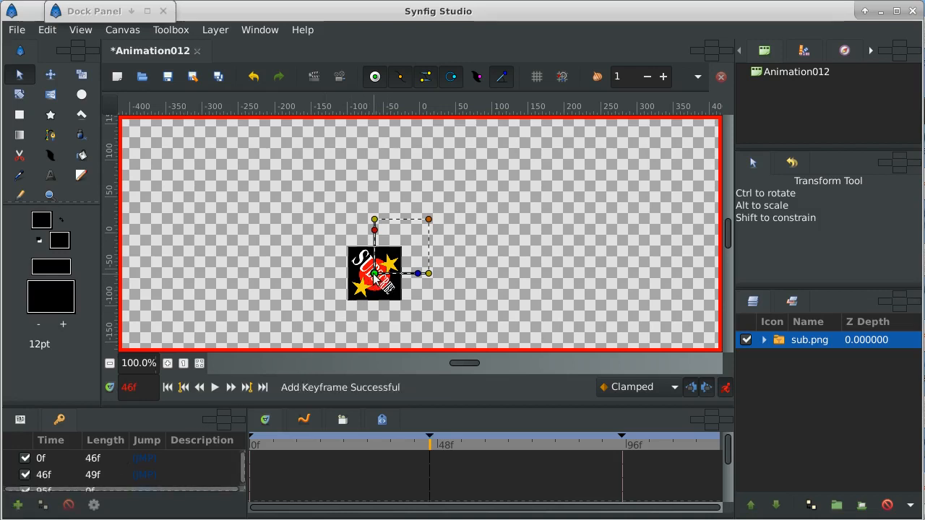
drag(373, 273, 332, 197)
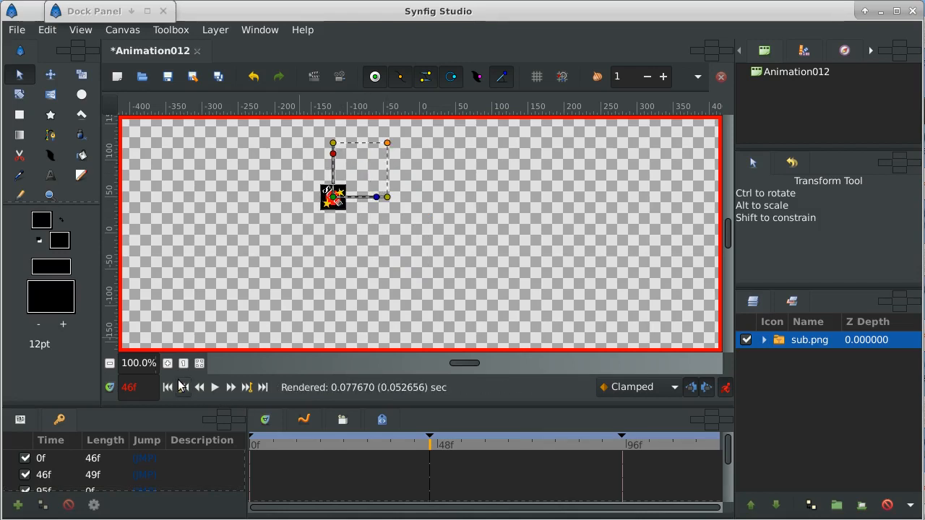
Step: Replay the animation from frame 0 to see the rising path, then pause
click(168, 387)
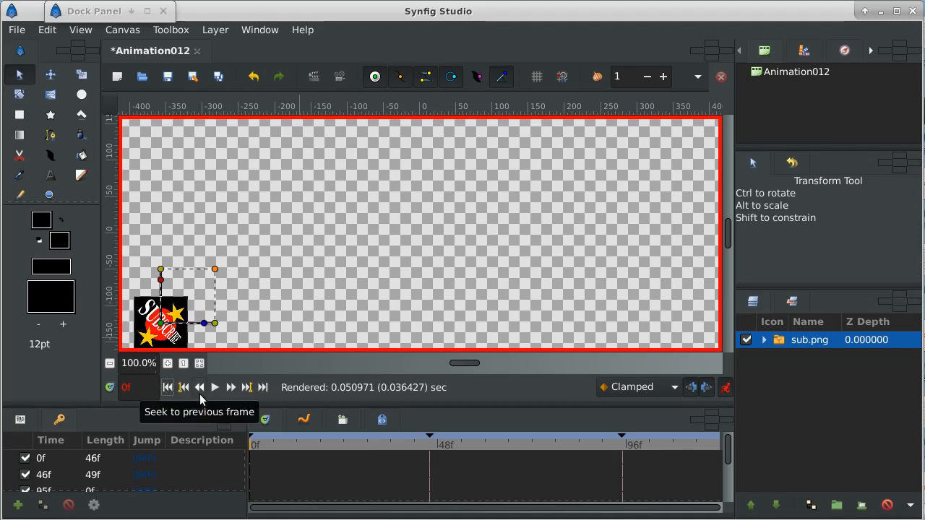
click(214, 387)
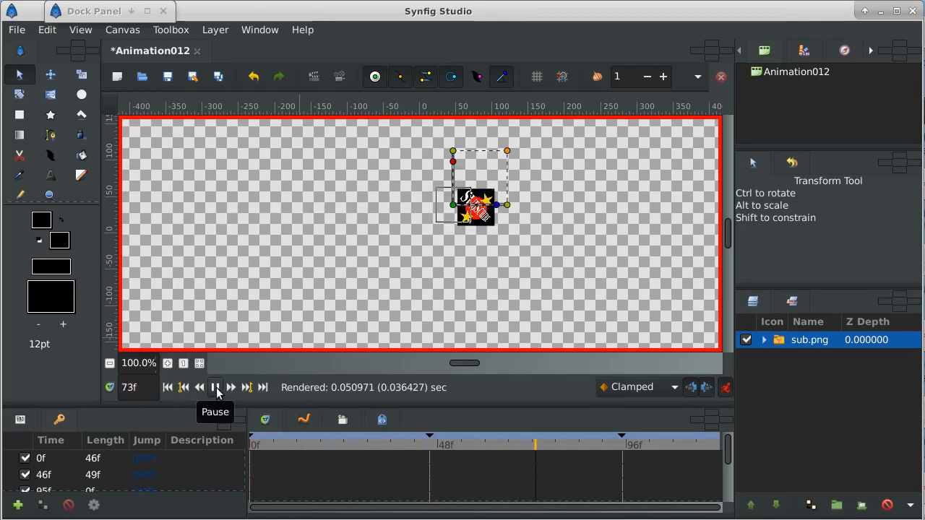
click(215, 388)
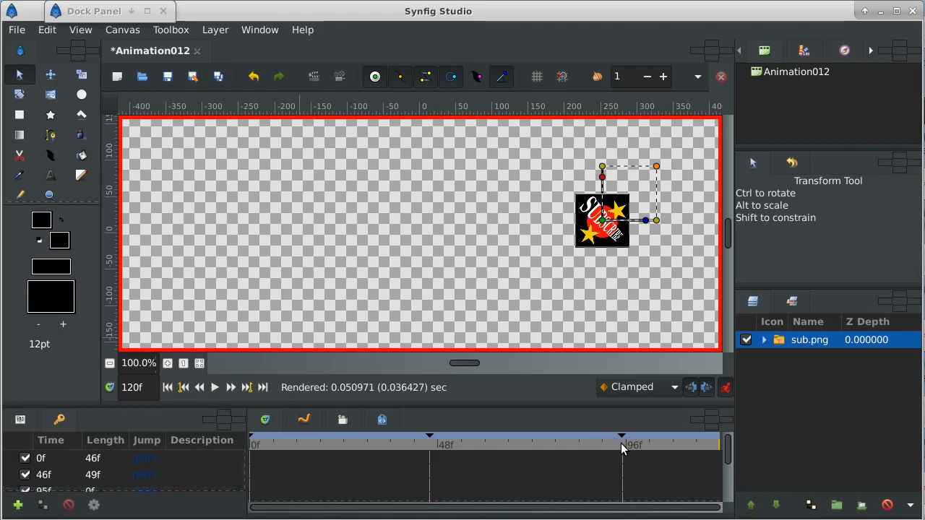
mouse_move(615, 448)
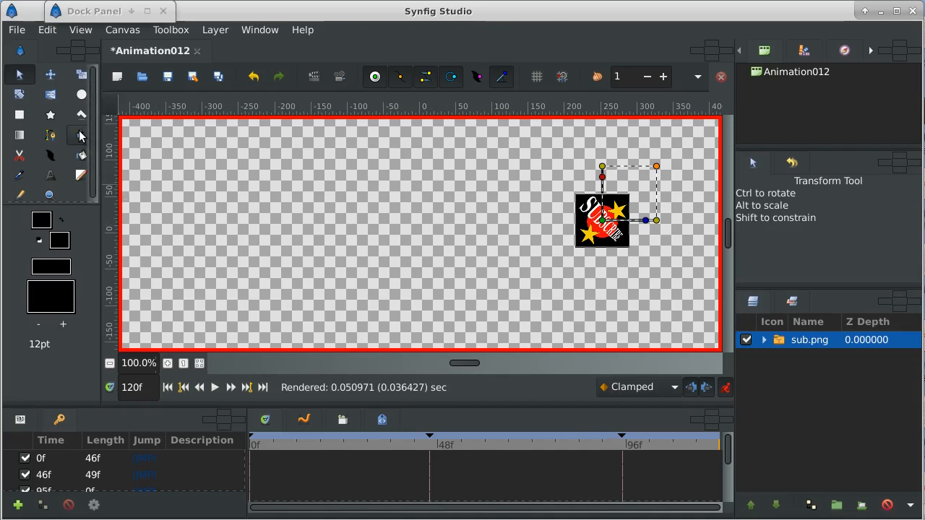
mouse_move(81, 136)
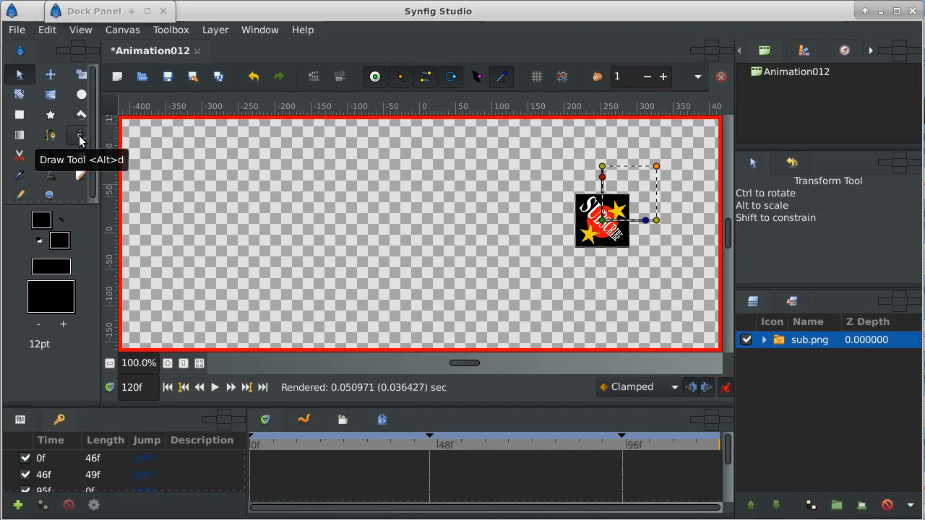
Step: Sketch a black freehand blob with the Draw Tool, set the fill colour to red, and sketch a second blob
click(81, 136)
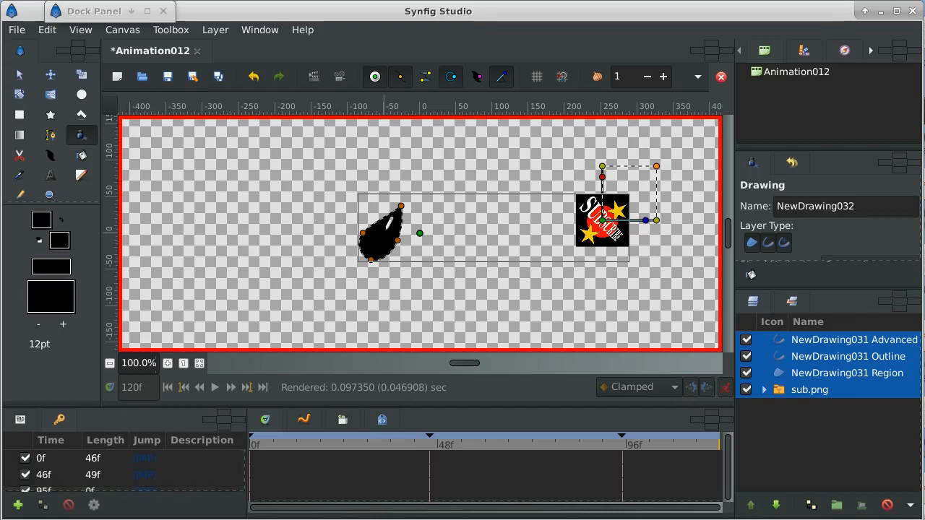
click(60, 240)
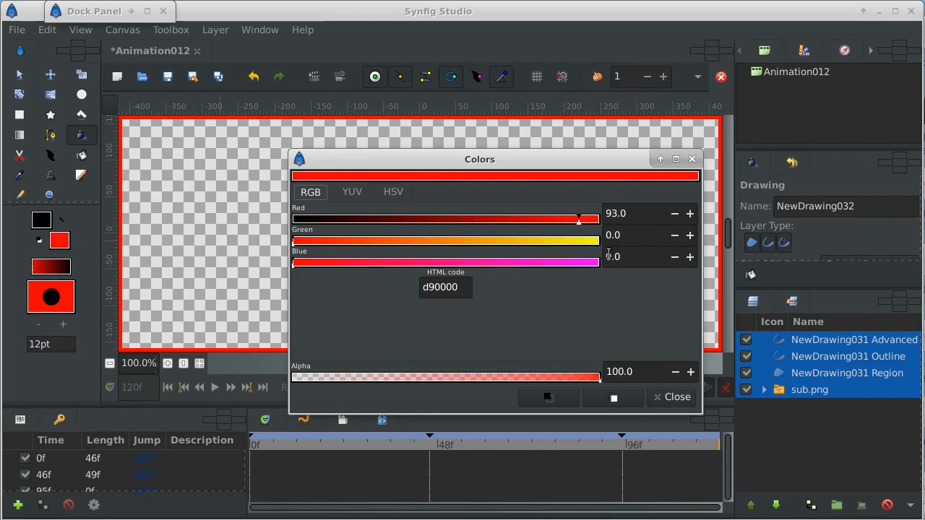
click(676, 396)
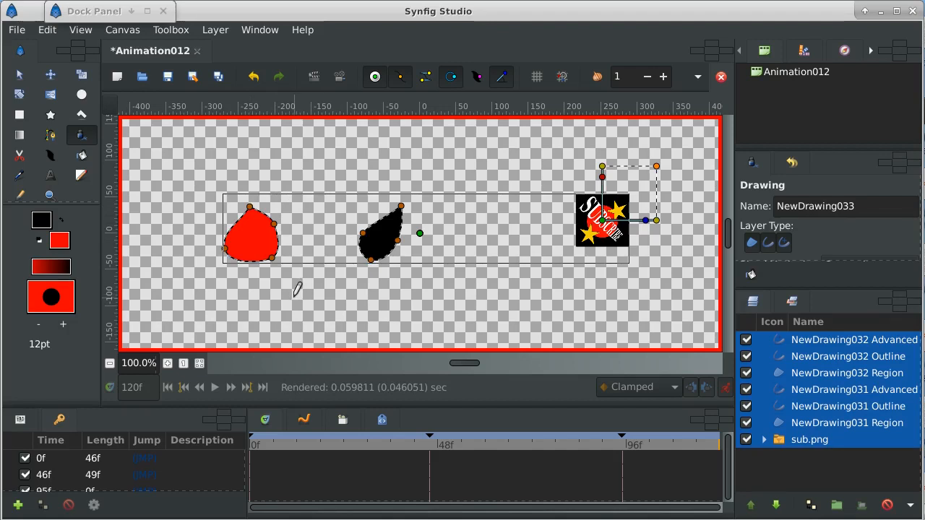
mouse_move(32, 118)
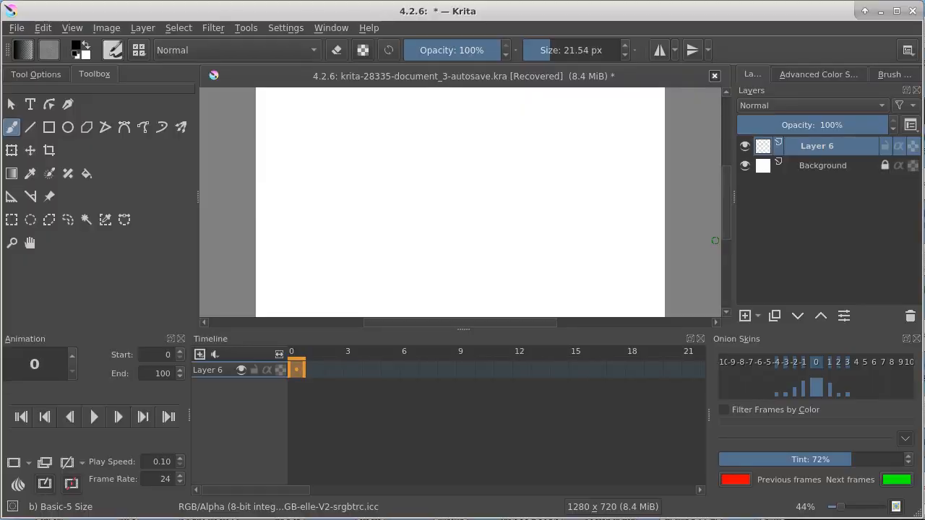
mouse_move(488, 441)
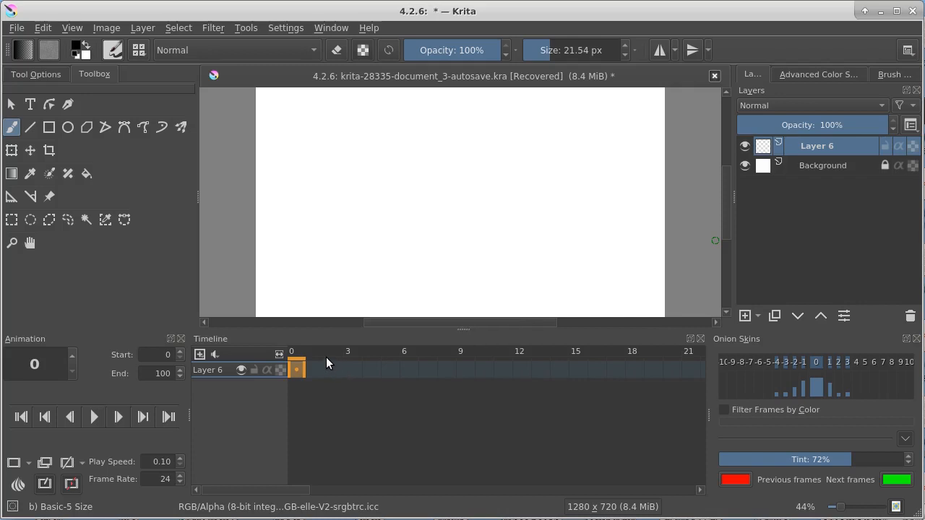
mouse_move(231, 296)
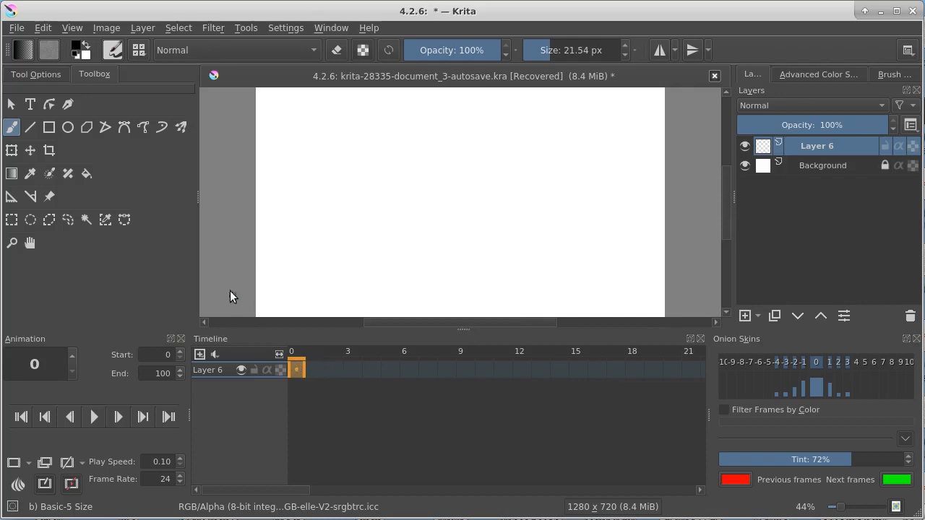
mouse_move(17, 31)
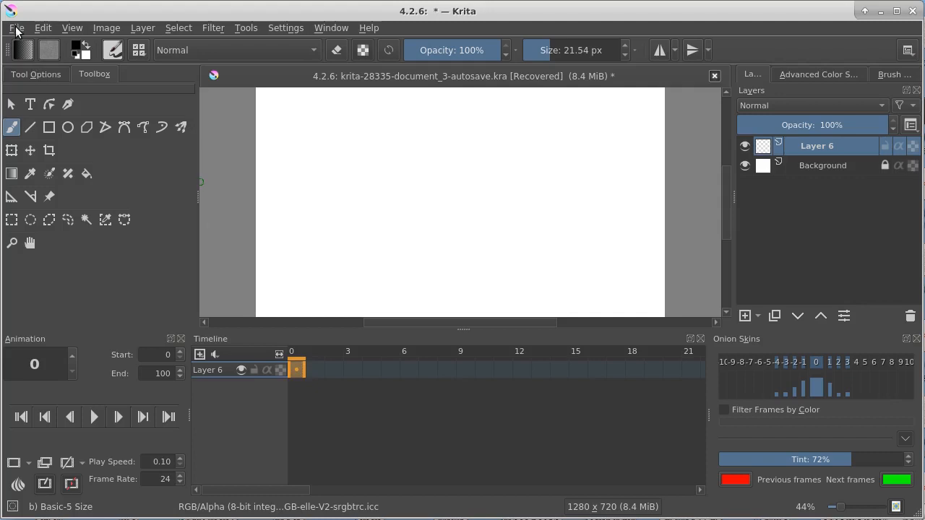
Step: Load sub.png from the Desktop as a second document via File > Open
click(17, 28)
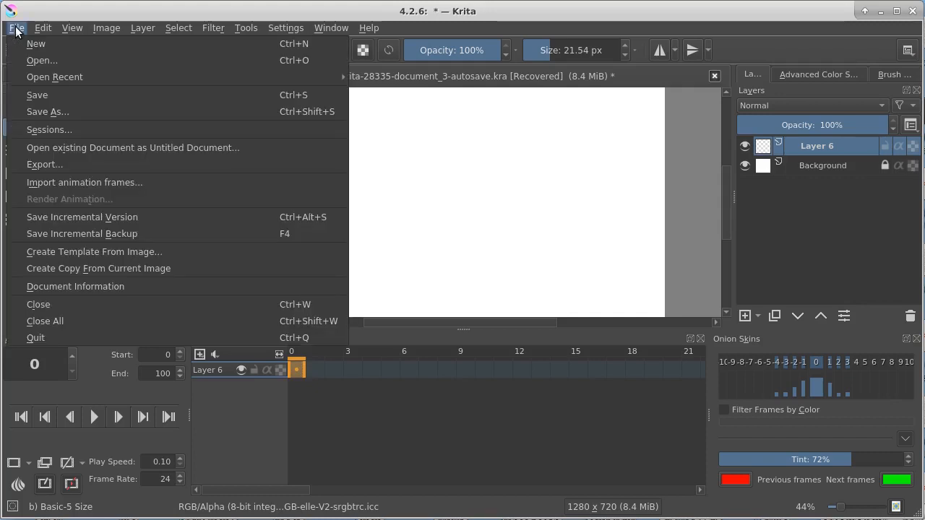
mouse_move(42, 61)
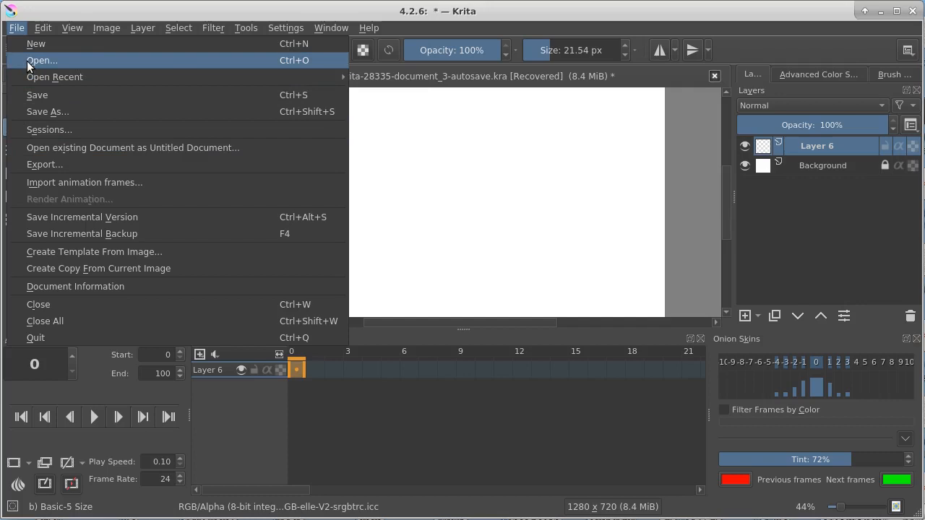
click(41, 61)
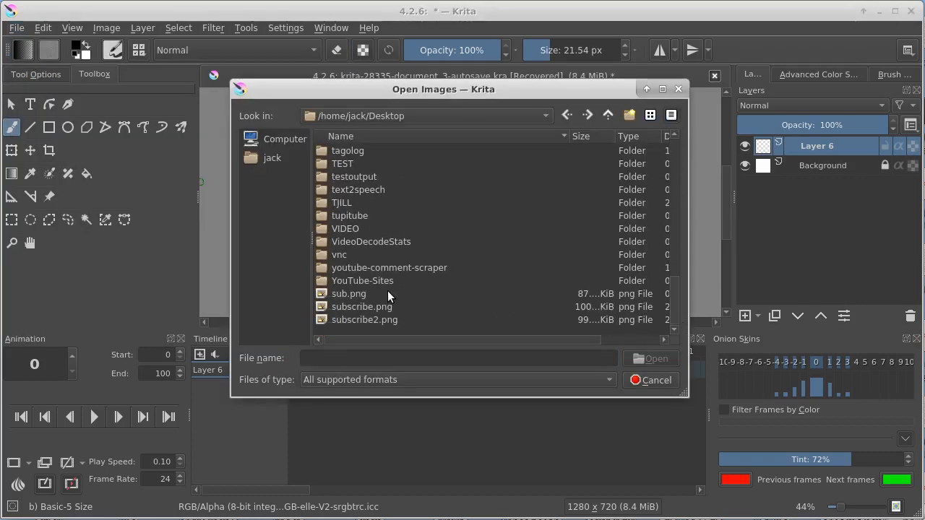
click(650, 379)
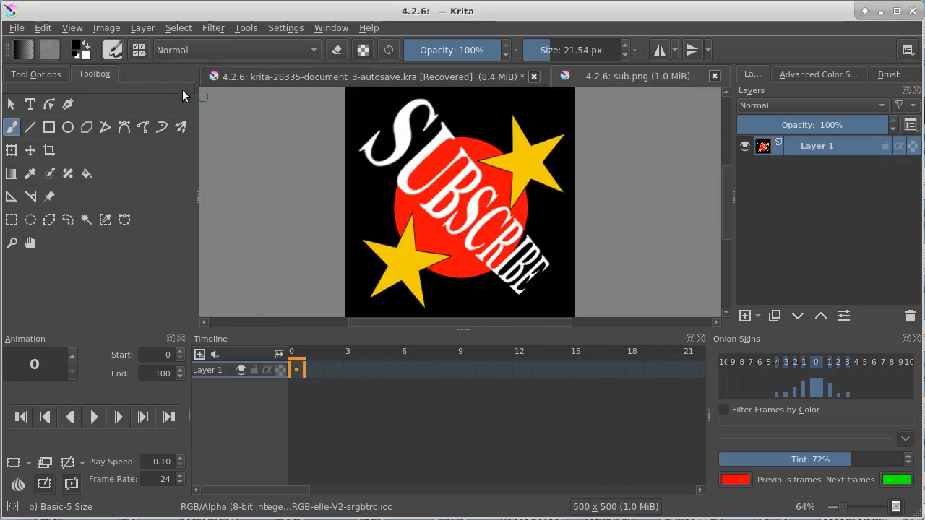
mouse_move(368, 76)
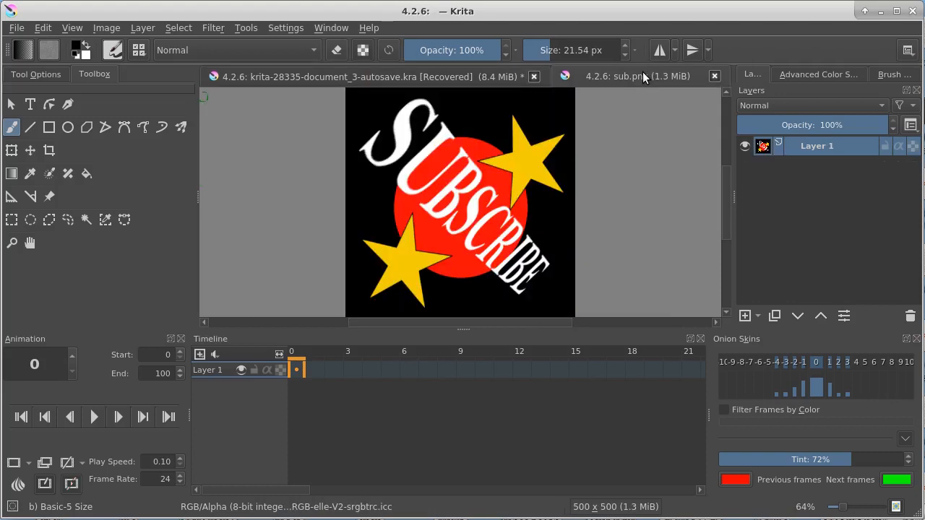
mouse_move(44, 27)
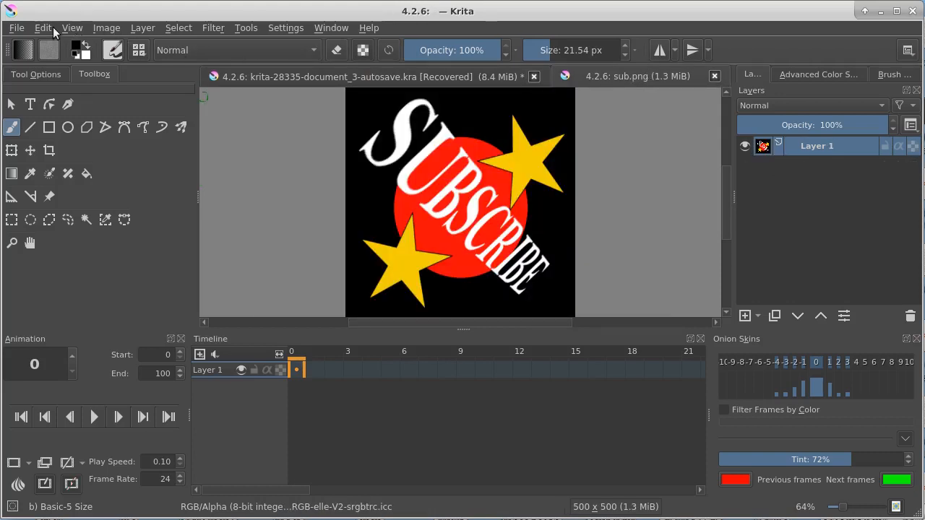
Step: Copy the SUBSCRIBE image to the clipboard so it can be pasted as a new layer
click(44, 28)
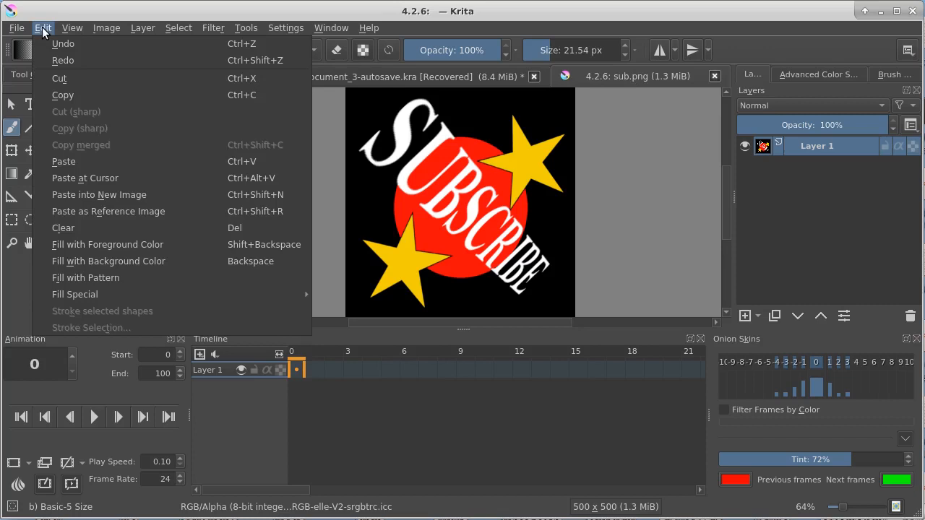
mouse_move(59, 78)
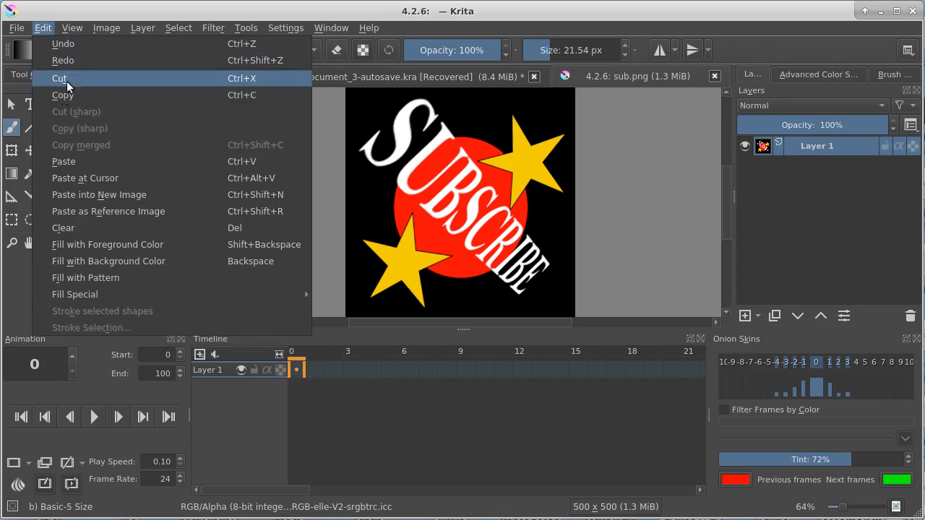
click(57, 78)
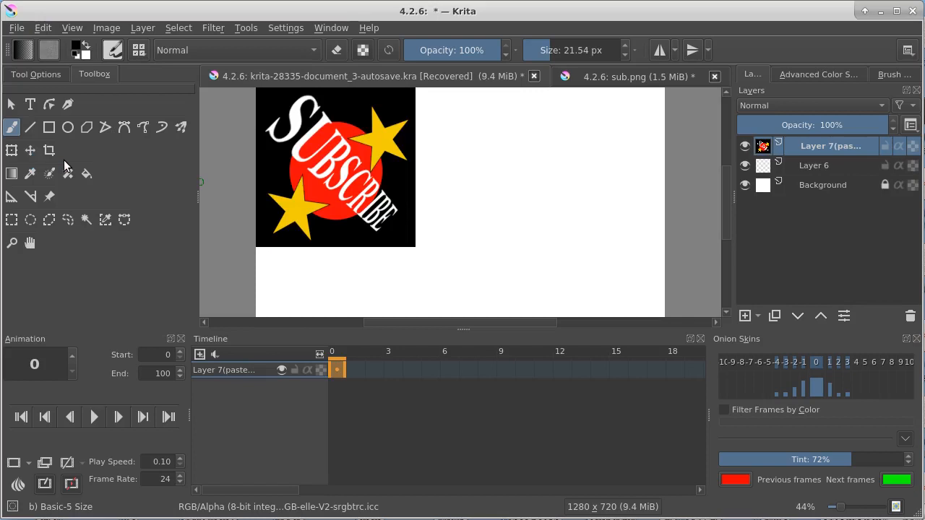
mouse_move(280, 364)
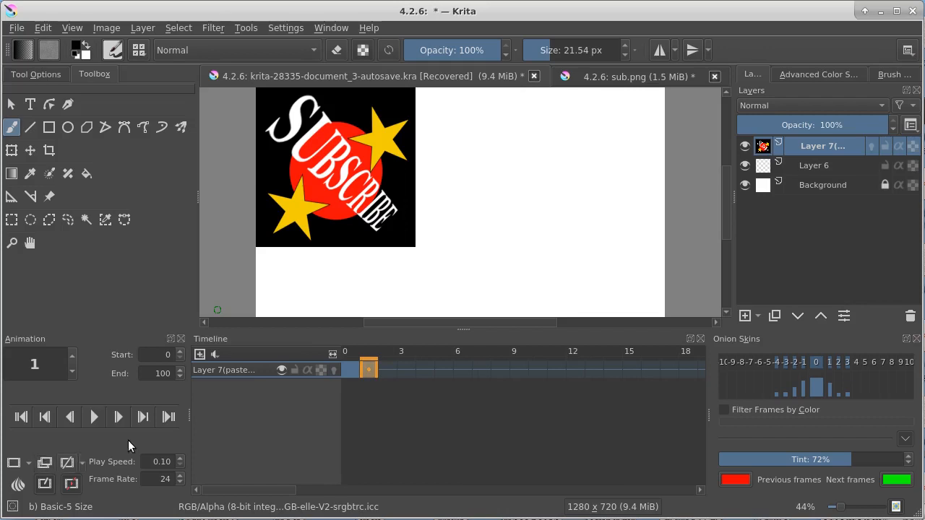
Step: On frame 0, shrink the Subscribe image and move it to the lower-left, leaving frame 1 full-size
click(368, 370)
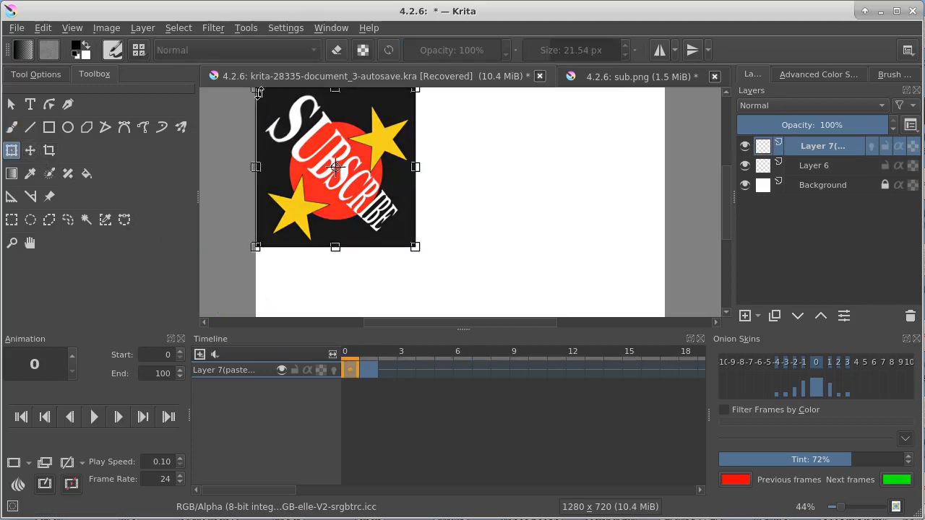
drag(415, 245, 410, 240)
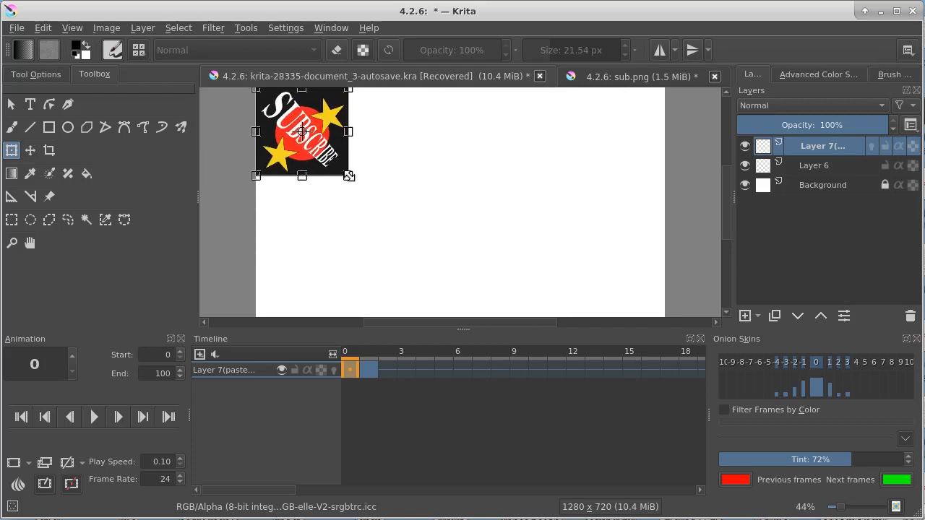
drag(302, 132, 302, 258)
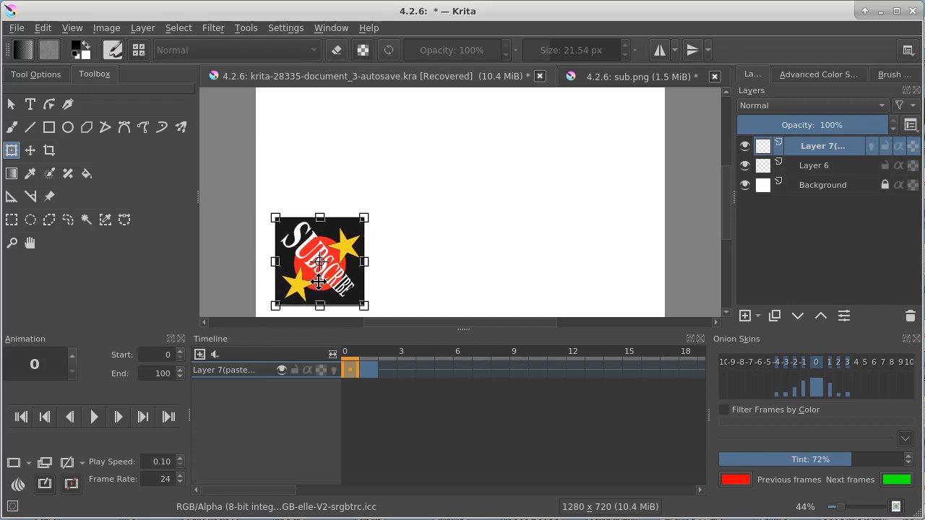
click(367, 370)
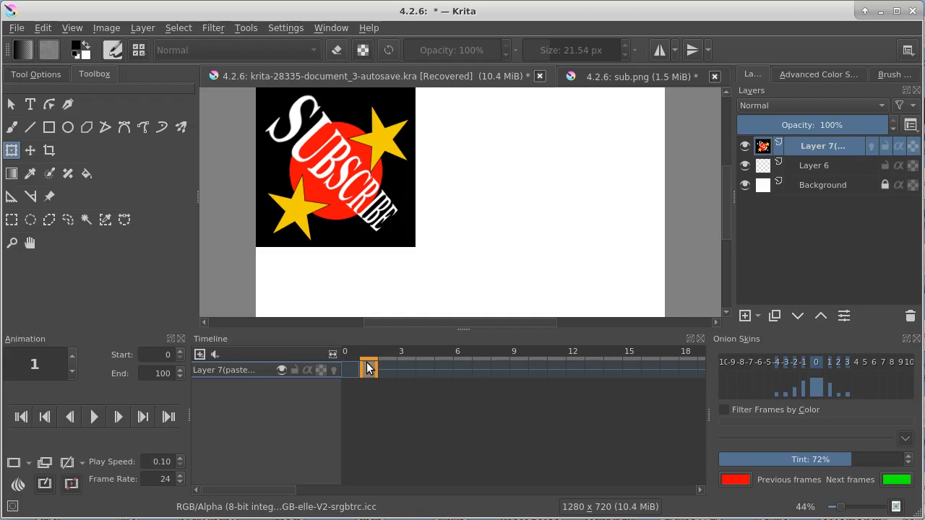
mouse_move(367, 369)
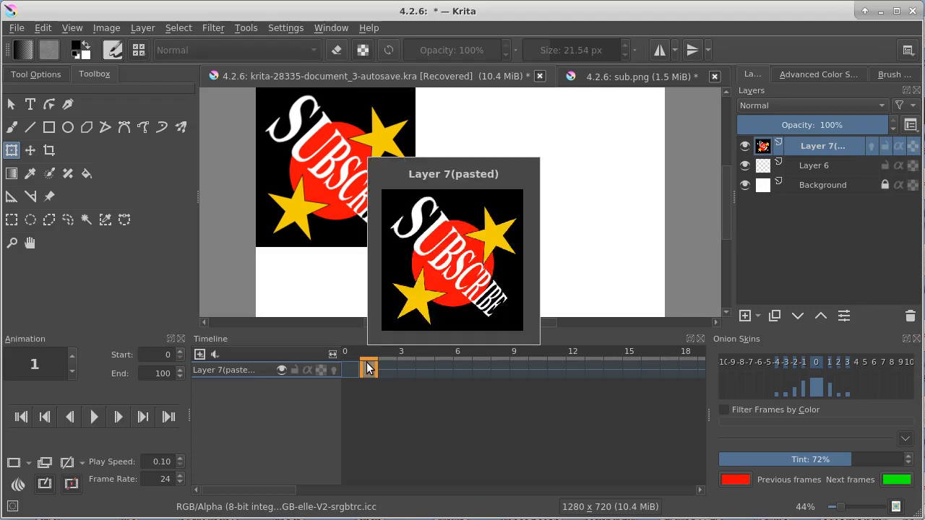
Step: Clear the content of frame 1 from its context menu, then check the small image on frame 0
right_click(368, 370)
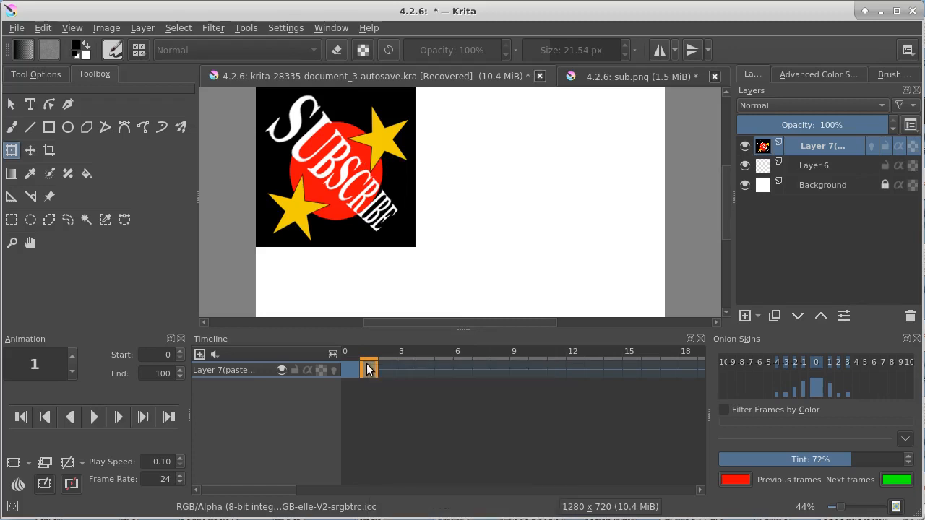
right_click(368, 370)
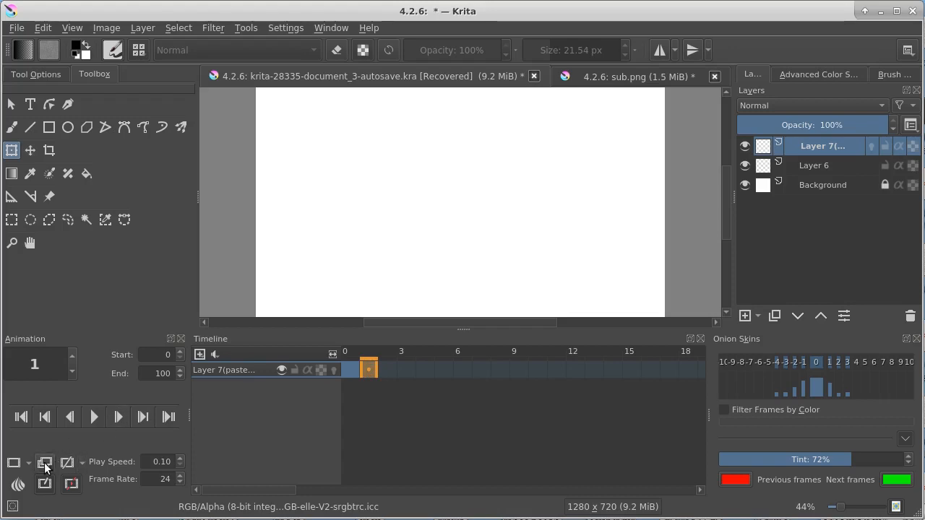
click(350, 370)
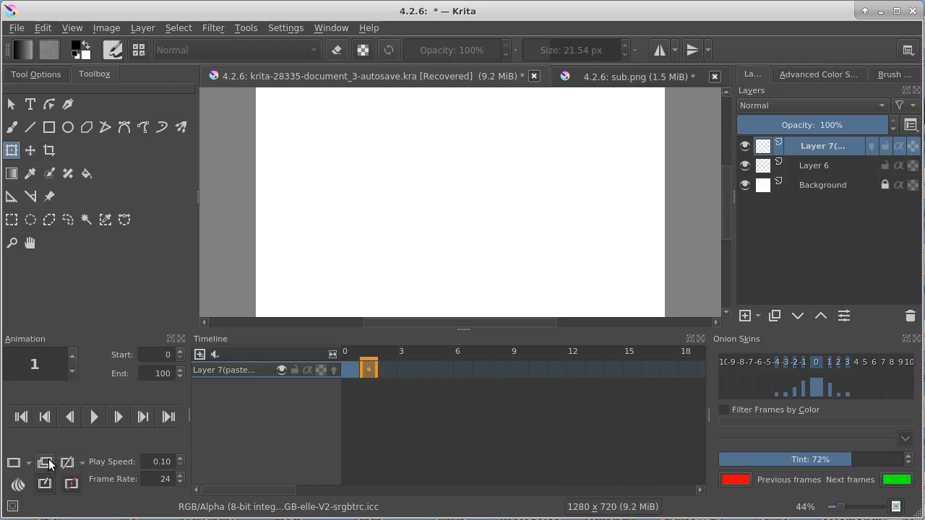
click(349, 370)
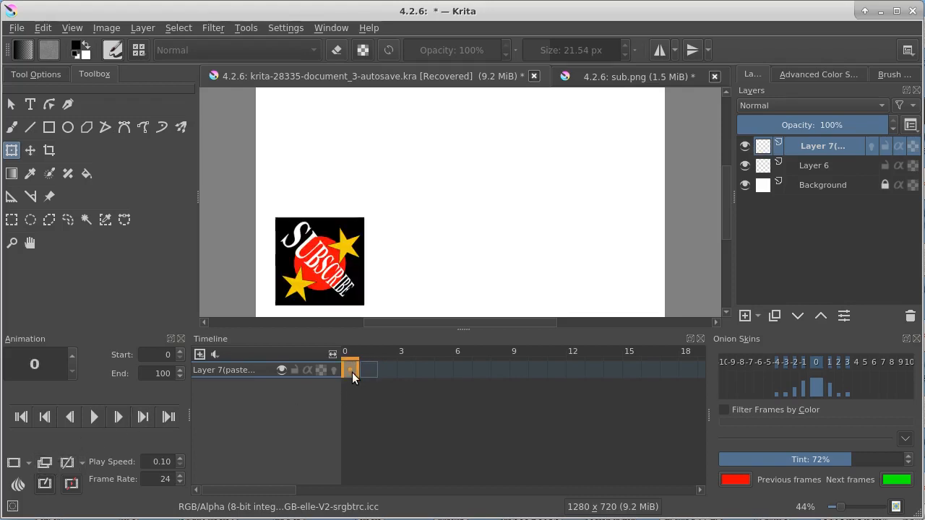
Step: Flip between blank frame 1 and frame 0 to compare the two poses, ending on frame 1
click(368, 369)
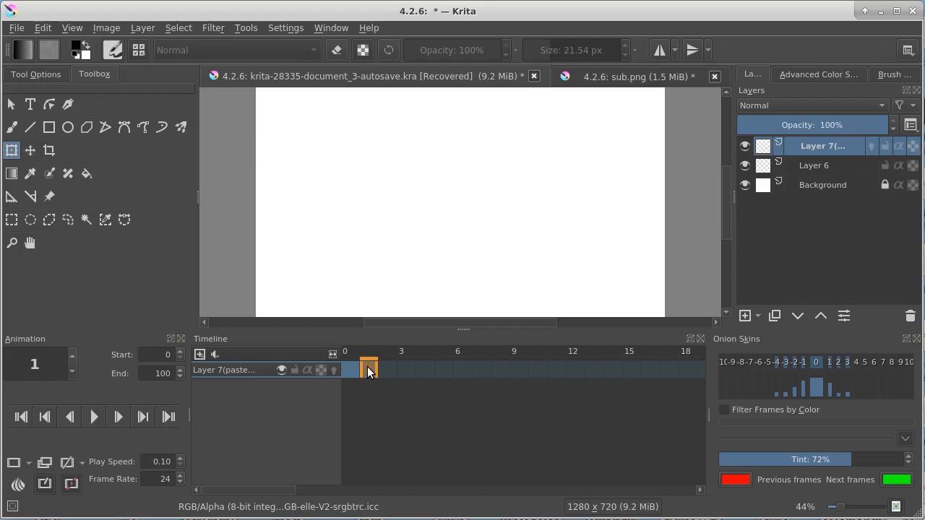
right_click(368, 370)
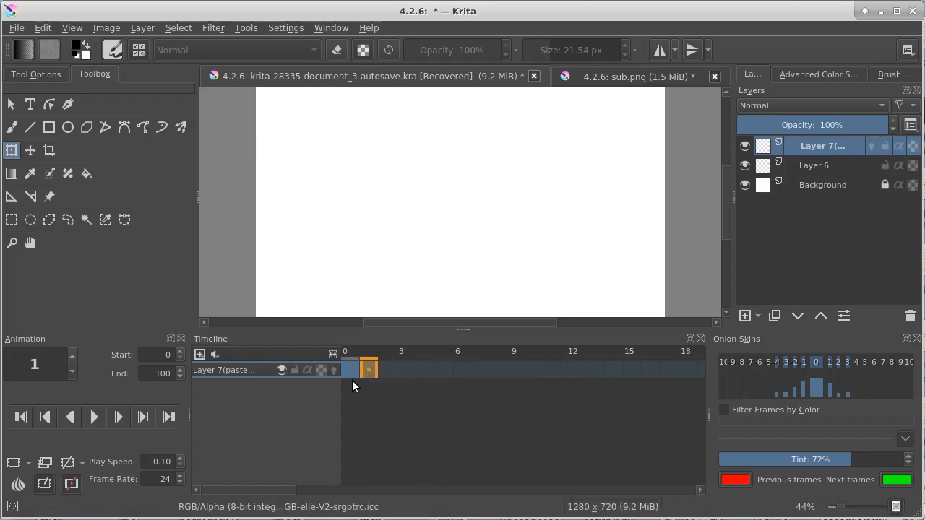
click(350, 370)
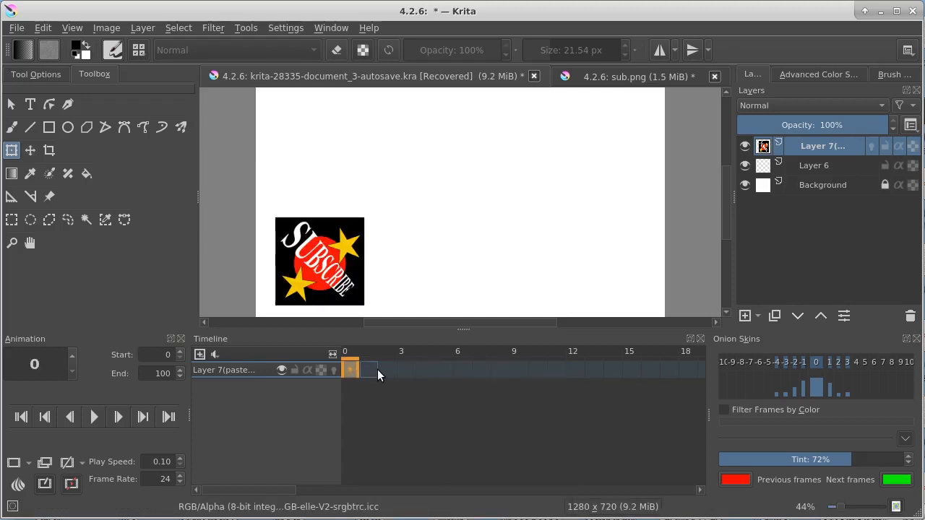
click(370, 370)
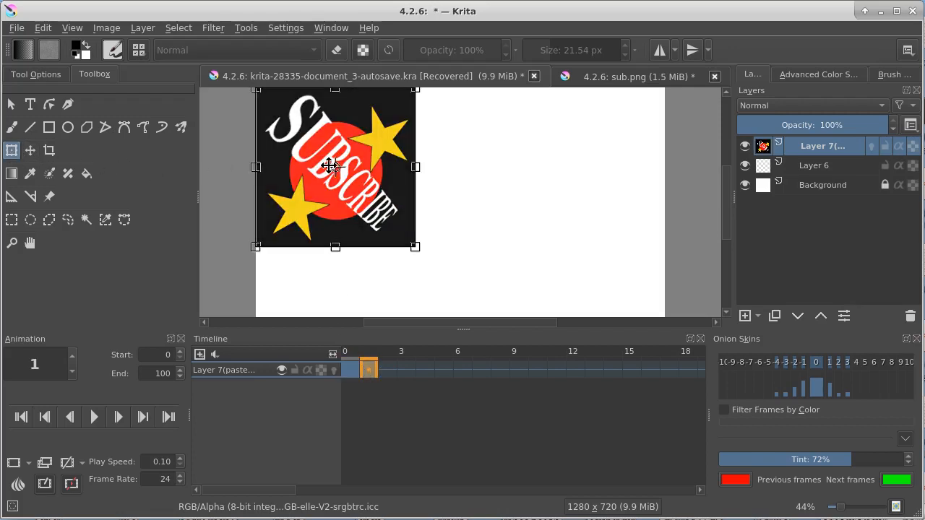
Step: Shrink, rotate and centre the Subscribe image on frame 1
drag(336, 168, 364, 198)
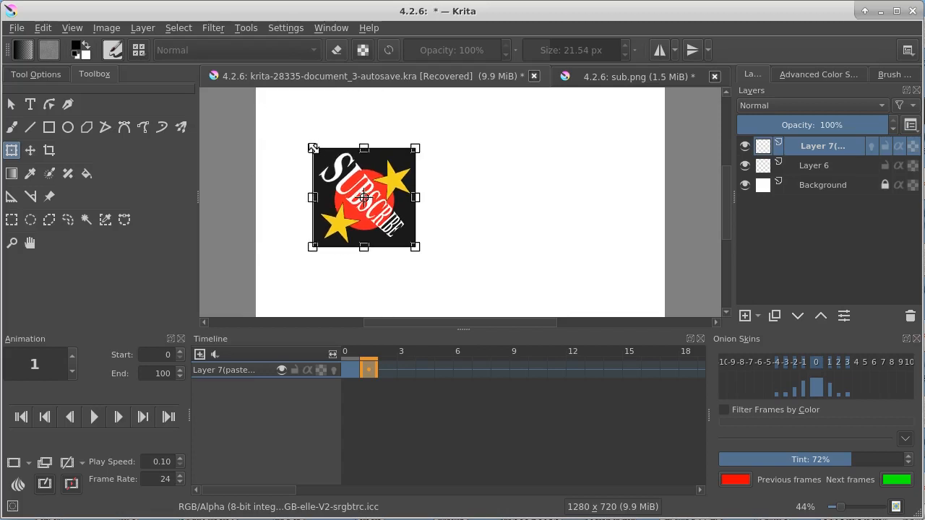
drag(364, 197, 443, 263)
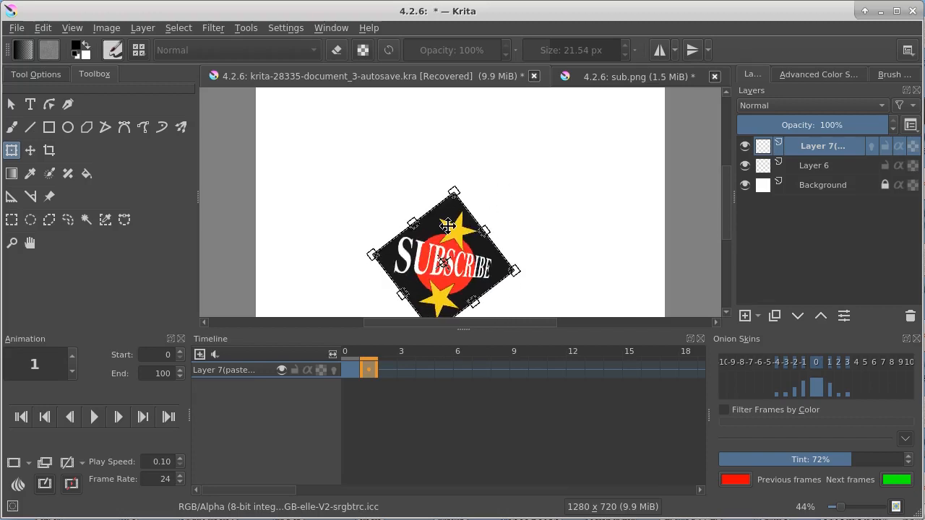
drag(446, 260, 448, 231)
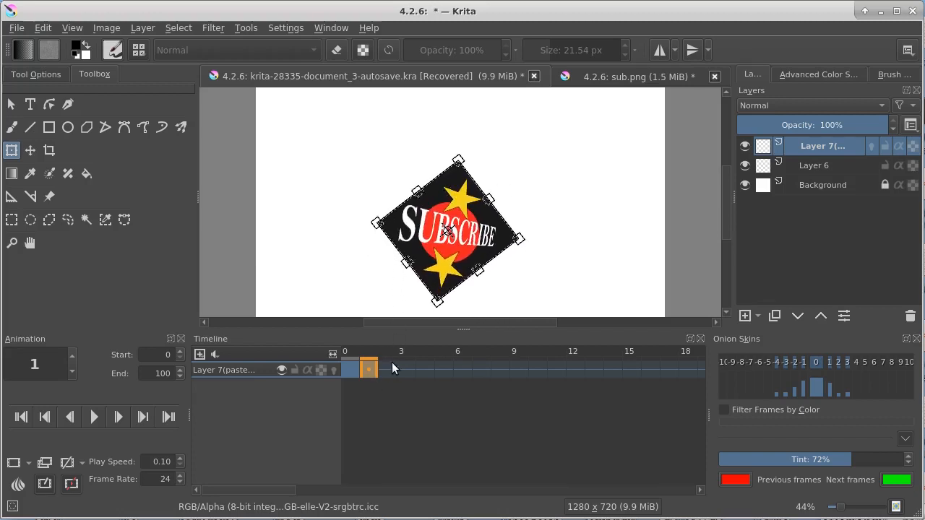
Step: On frame 2, move the image to the upper right and shrink it further
click(387, 370)
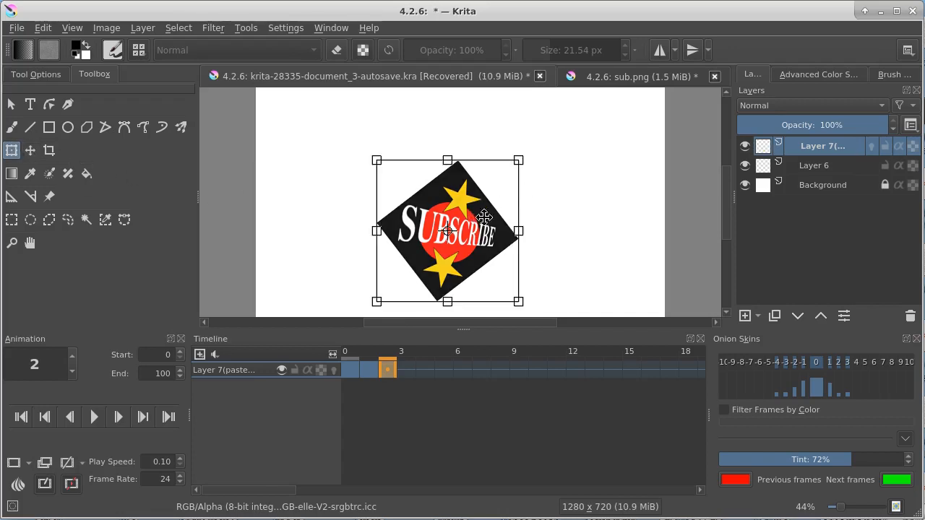
drag(448, 231, 571, 170)
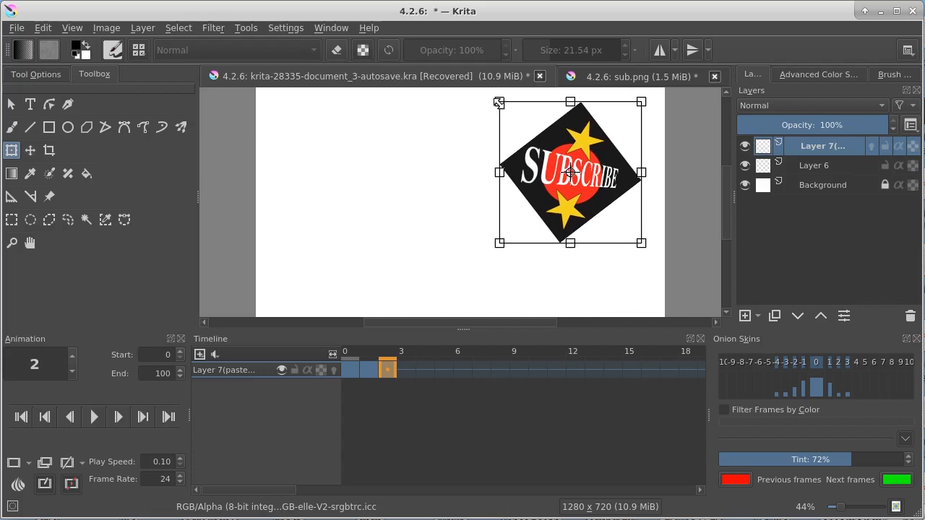
drag(569, 172, 592, 194)
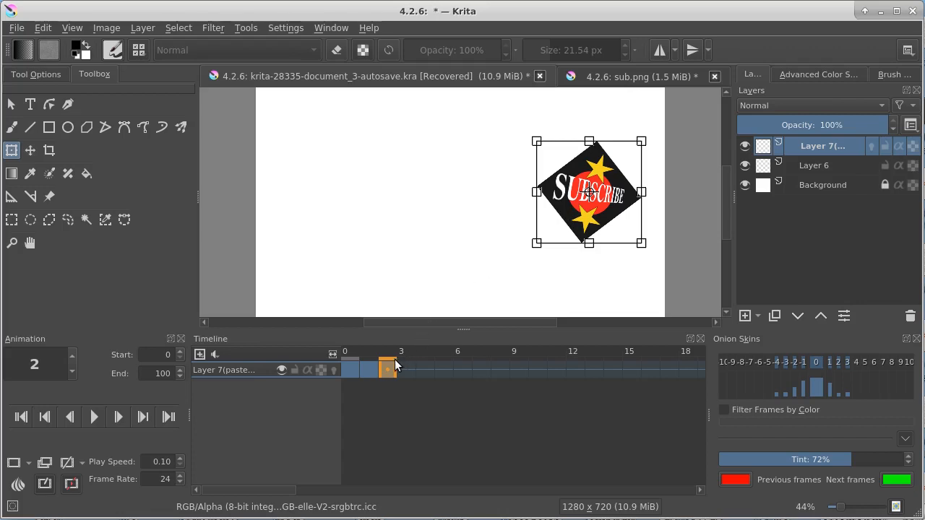
mouse_move(533, 373)
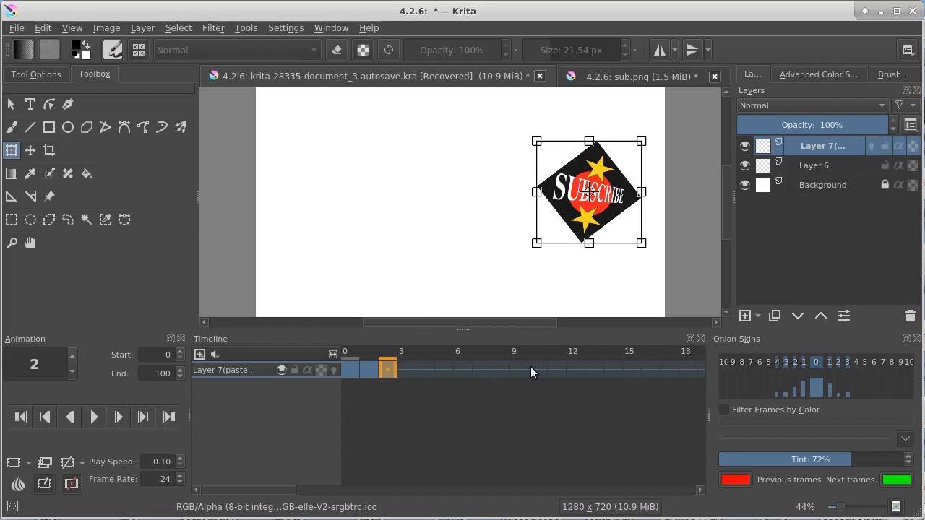
Step: On frame 10, move and tilt the image toward the upper-left as a new keyframe
click(538, 370)
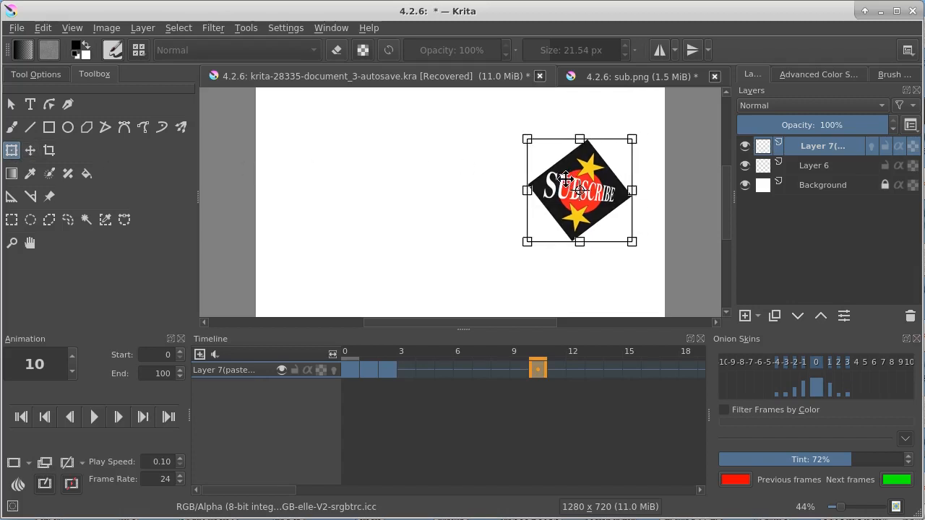
drag(578, 190, 355, 165)
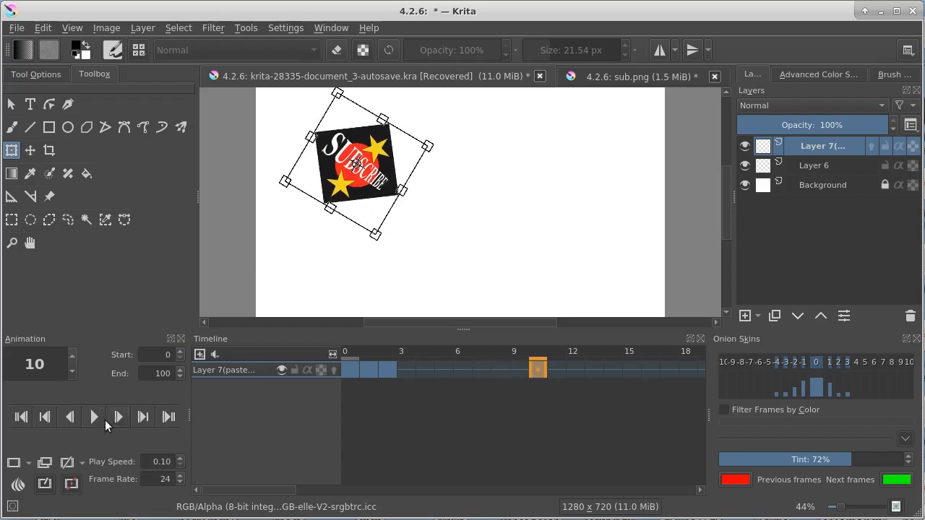
Step: Jump back to the start and play the animation, then stop playback
click(20, 416)
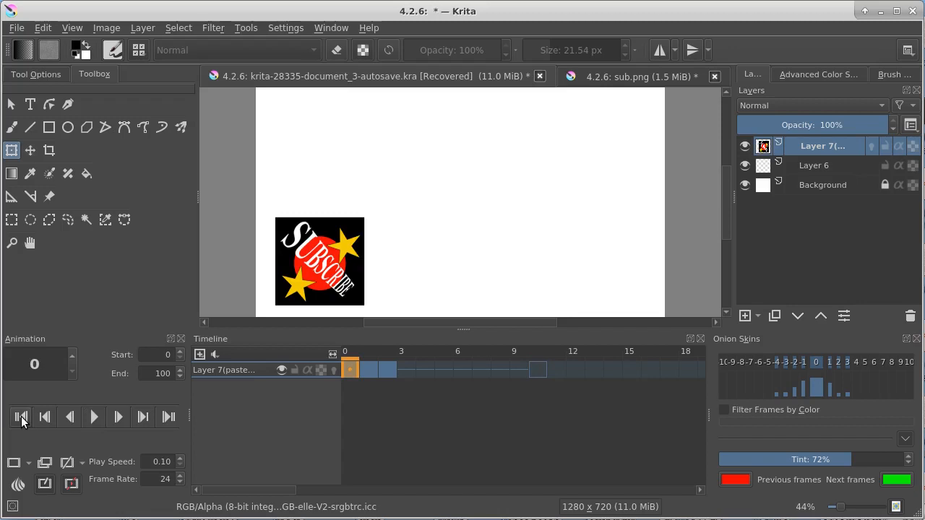
mouse_move(122, 451)
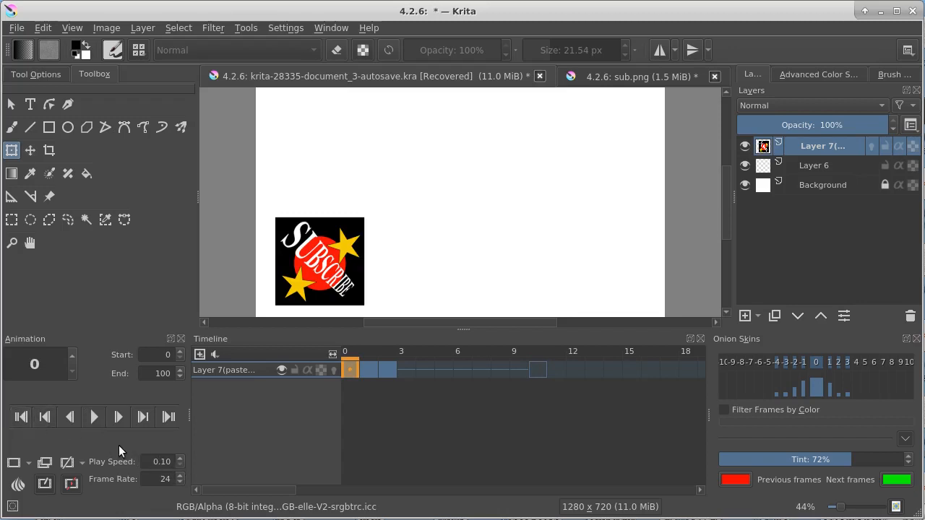
click(94, 416)
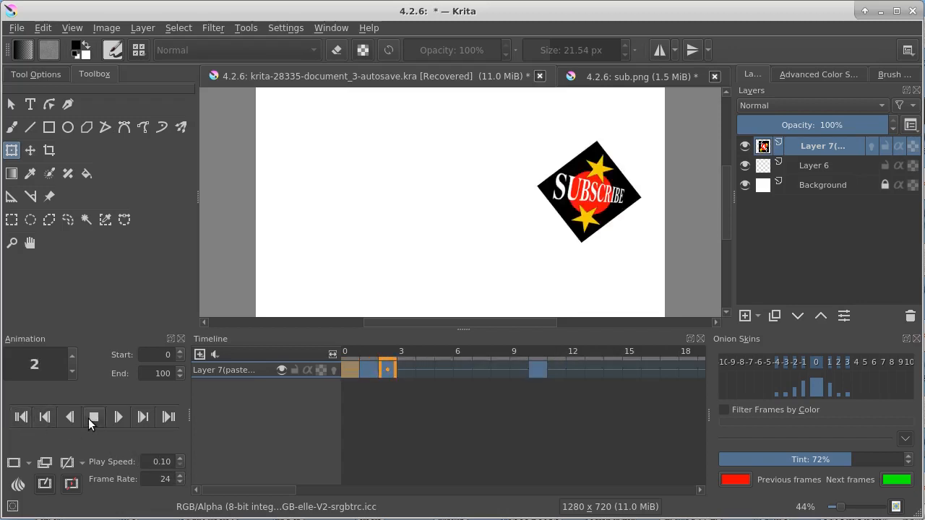
click(93, 416)
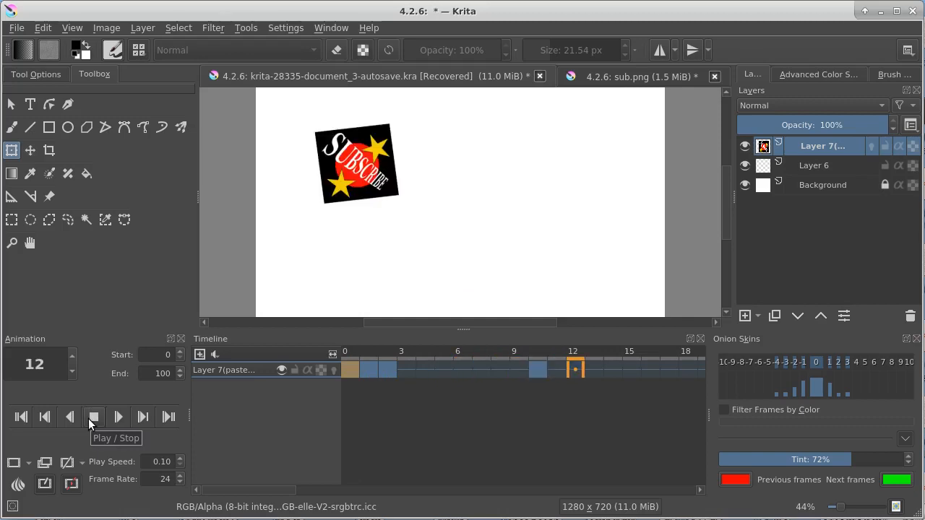
click(92, 416)
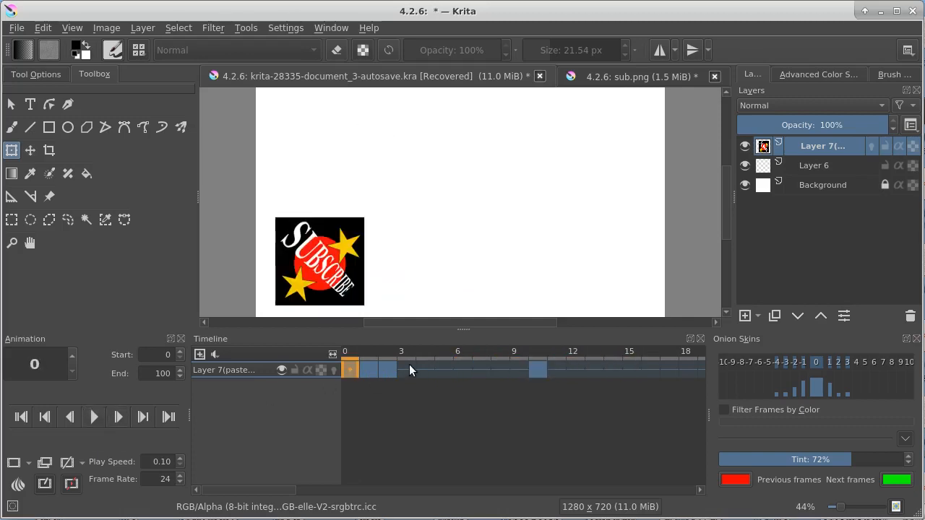
Step: Paint dark crack-like Freehand Brush strokes around the logo on frame 4
click(425, 369)
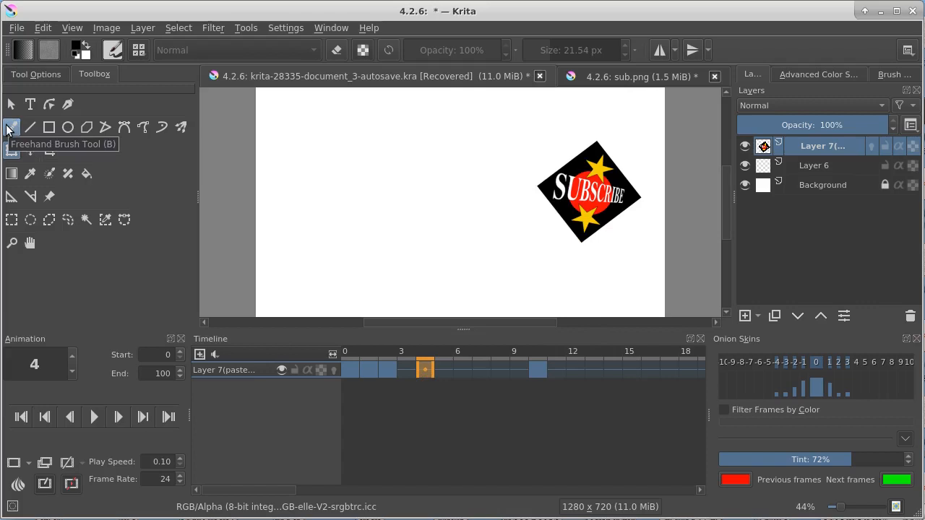
click(12, 127)
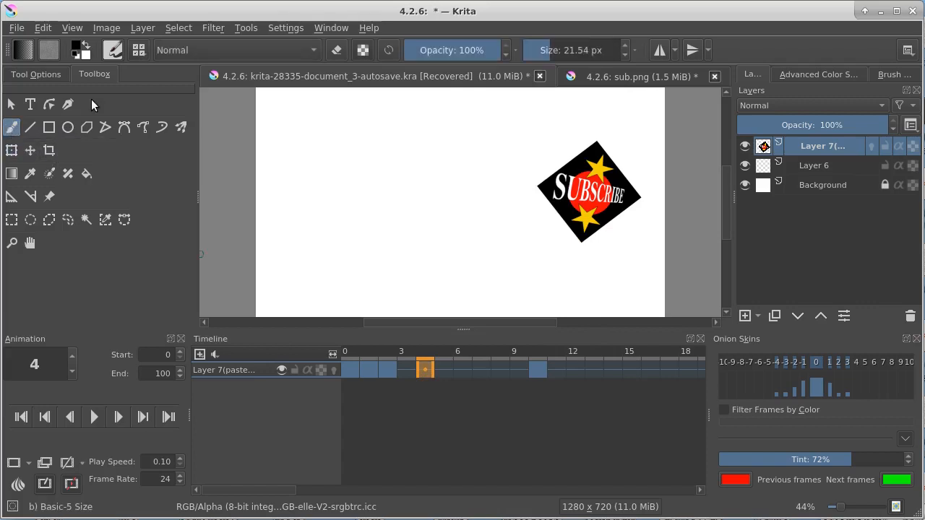
mouse_move(552, 142)
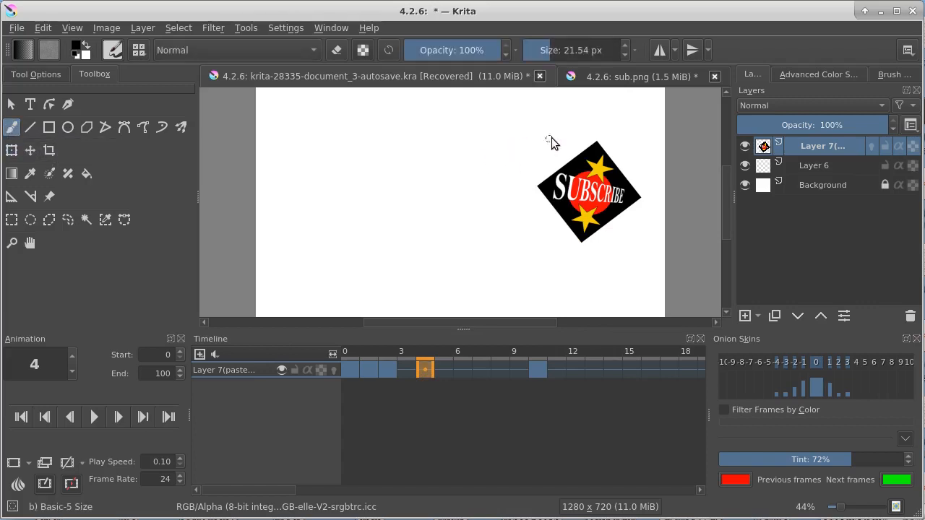
drag(552, 133, 560, 156)
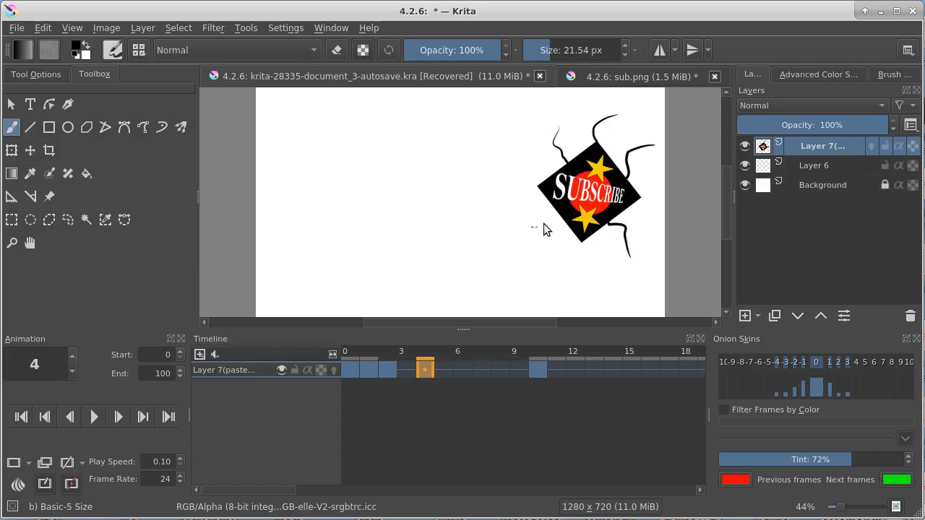
Step: Step through frames 3, 5, 9 and 10 to compare, returning to frame 4 with the strokes
click(390, 369)
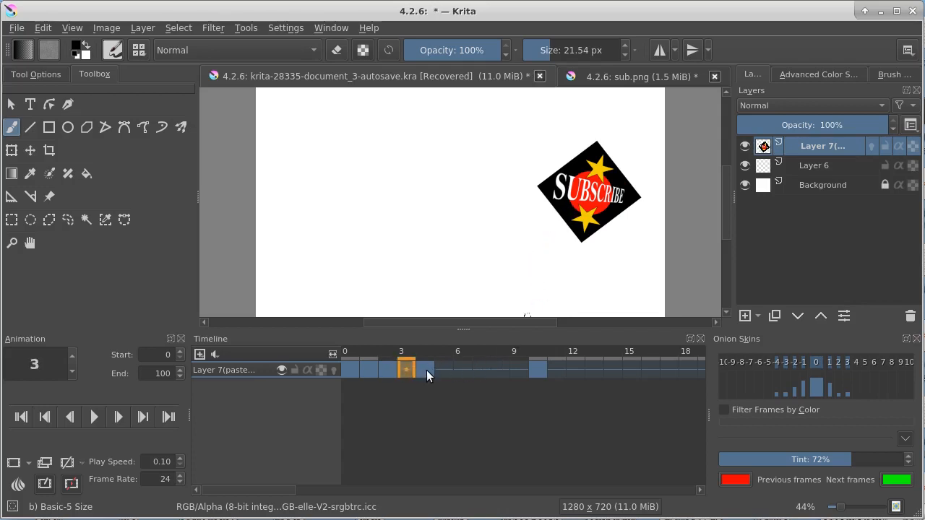
click(425, 370)
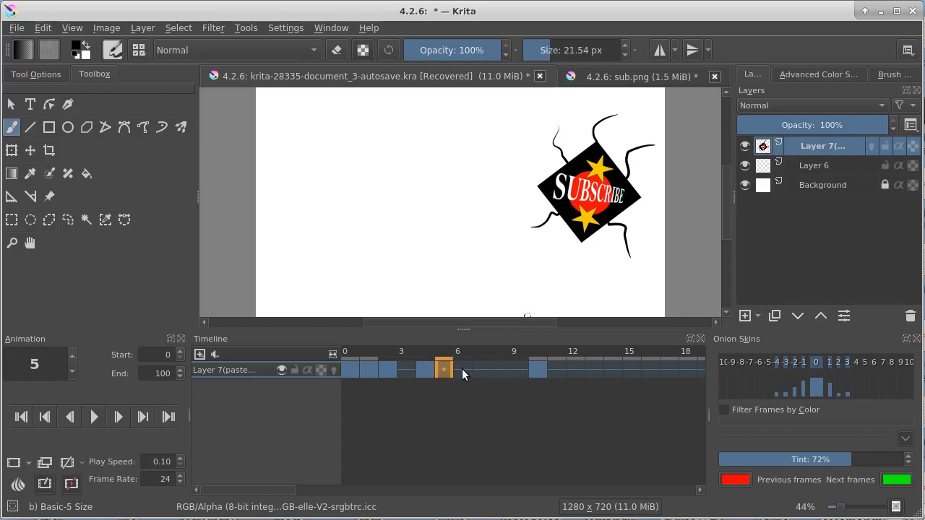
click(519, 370)
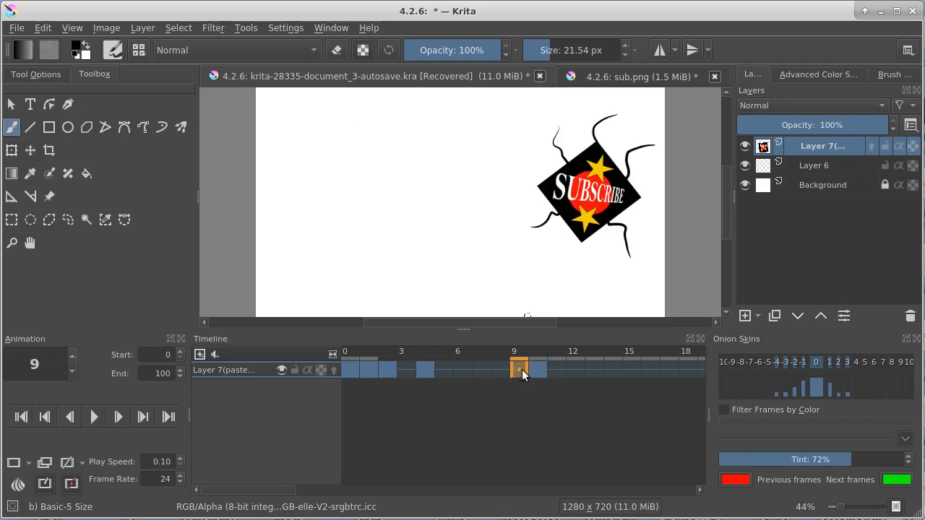
click(538, 370)
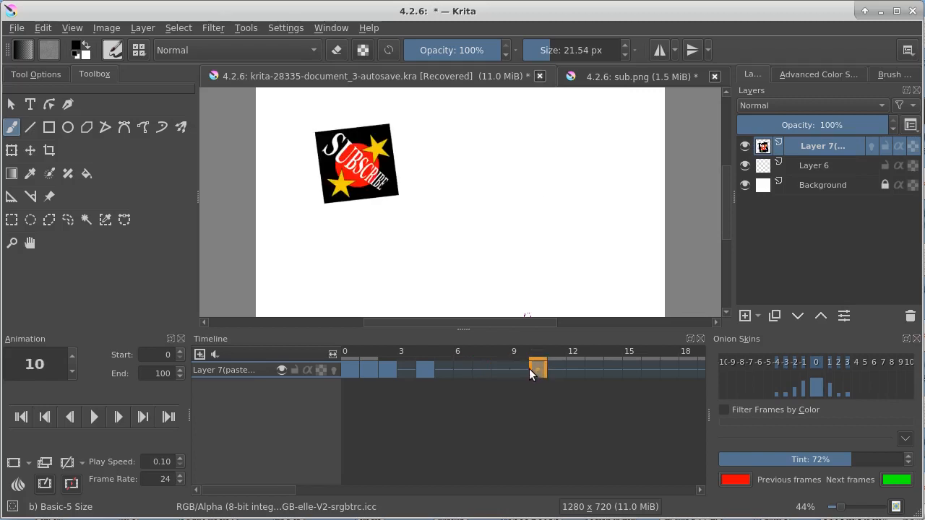
click(442, 370)
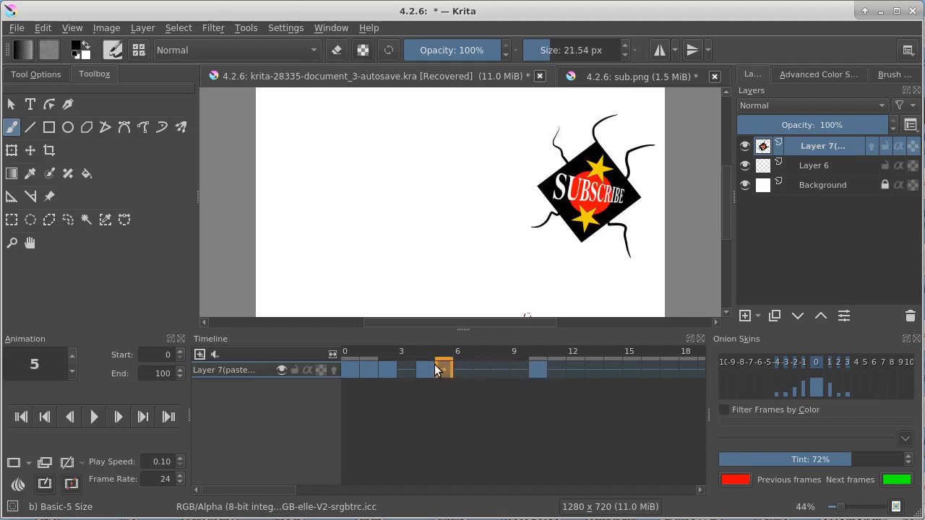
click(424, 370)
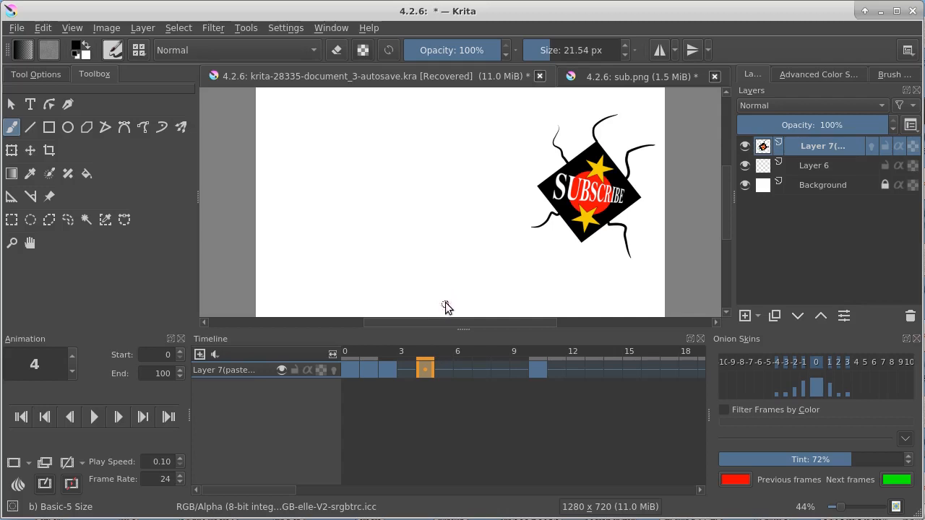
mouse_move(433, 315)
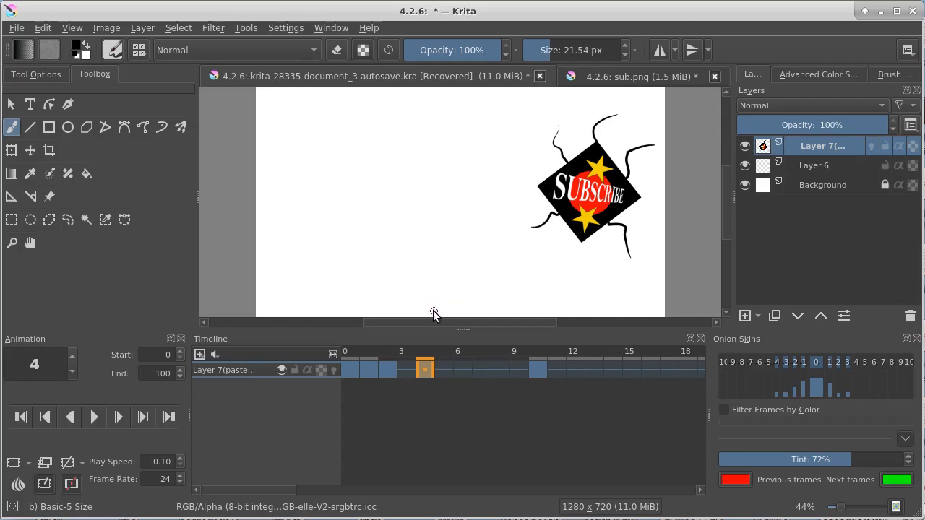
mouse_move(455, 298)
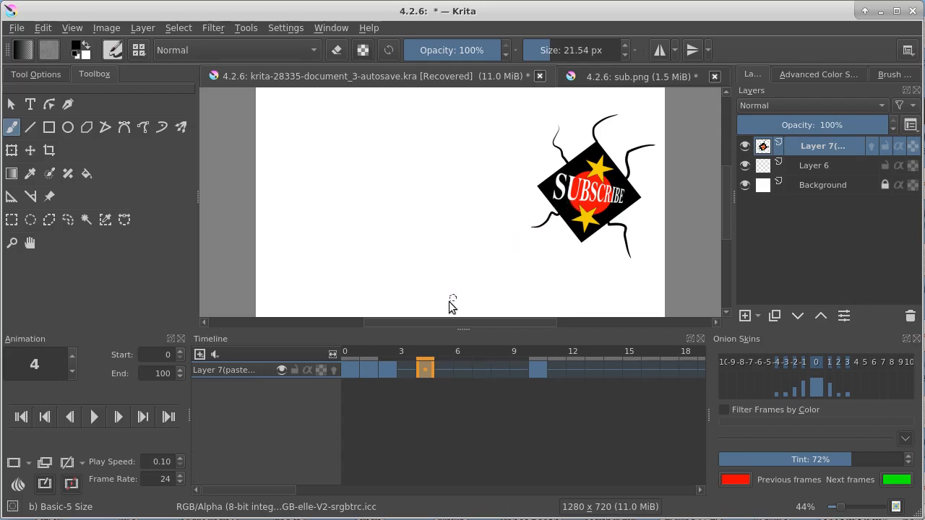
Step: Draw a short stroke below the logo on frame 0, then enable onion skins on the layer
click(368, 369)
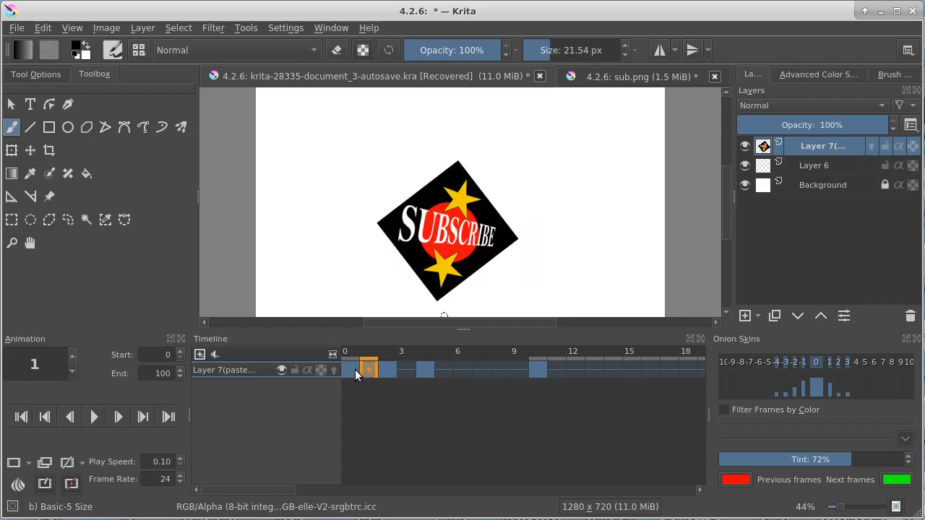
click(349, 370)
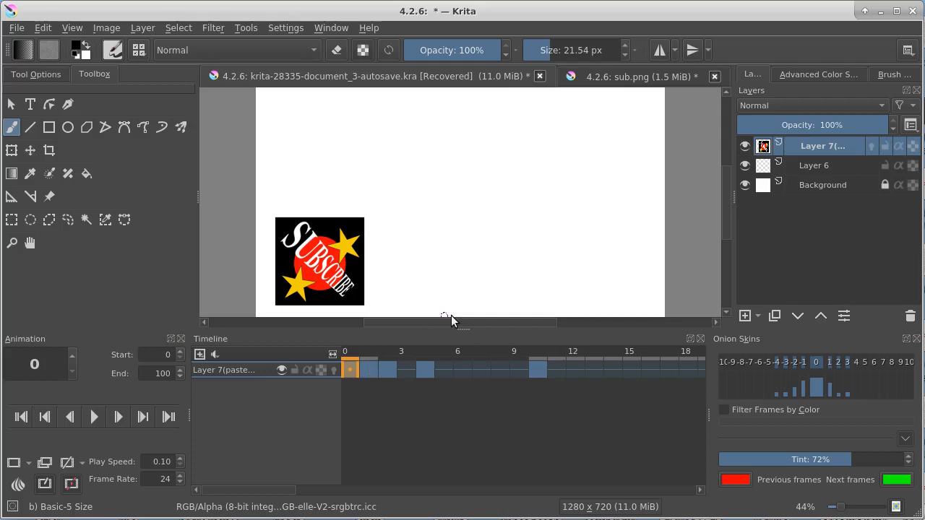
mouse_move(454, 302)
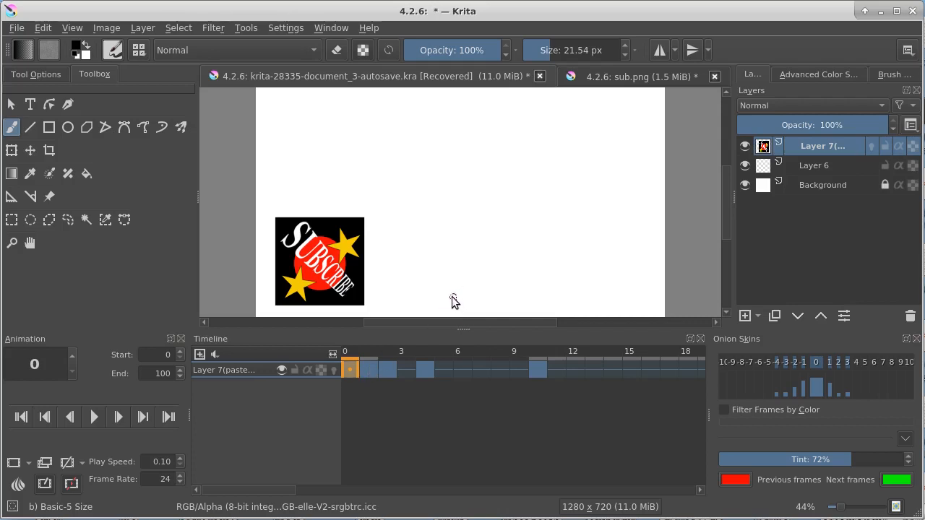
drag(461, 282, 457, 306)
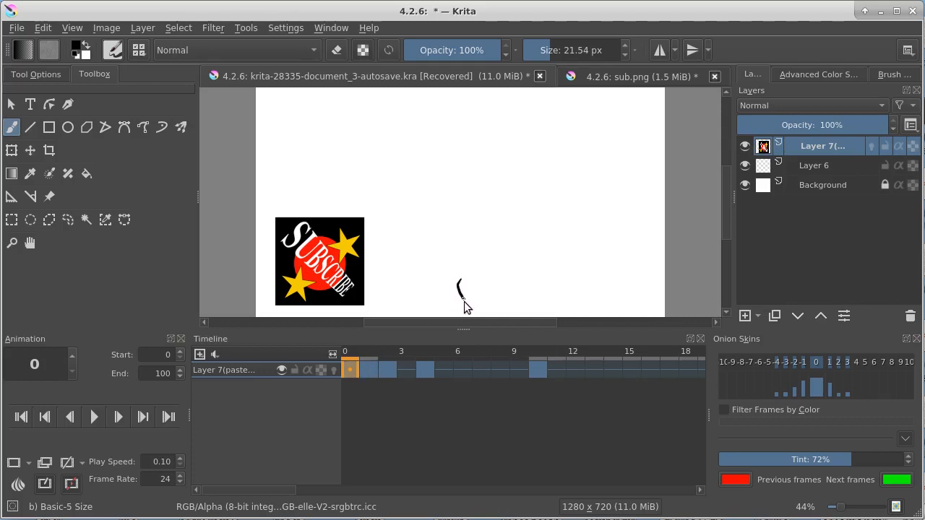
click(368, 370)
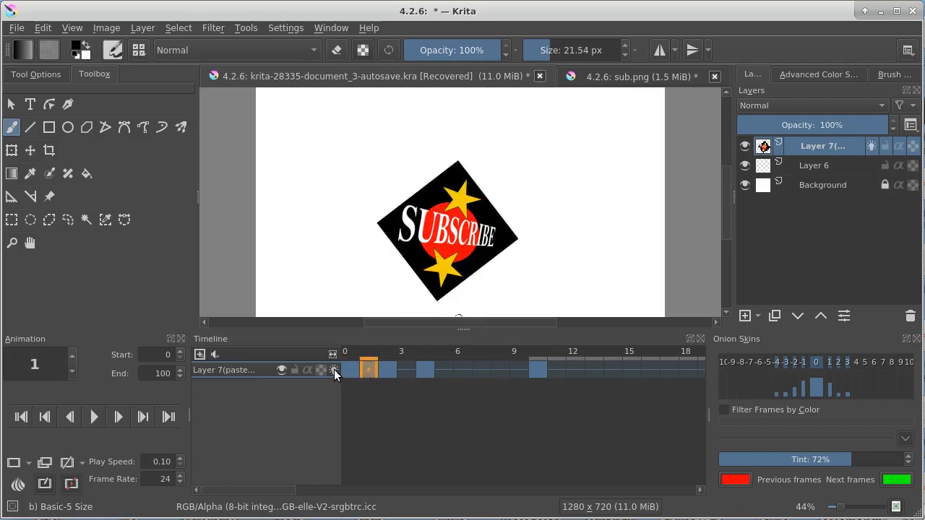
click(334, 370)
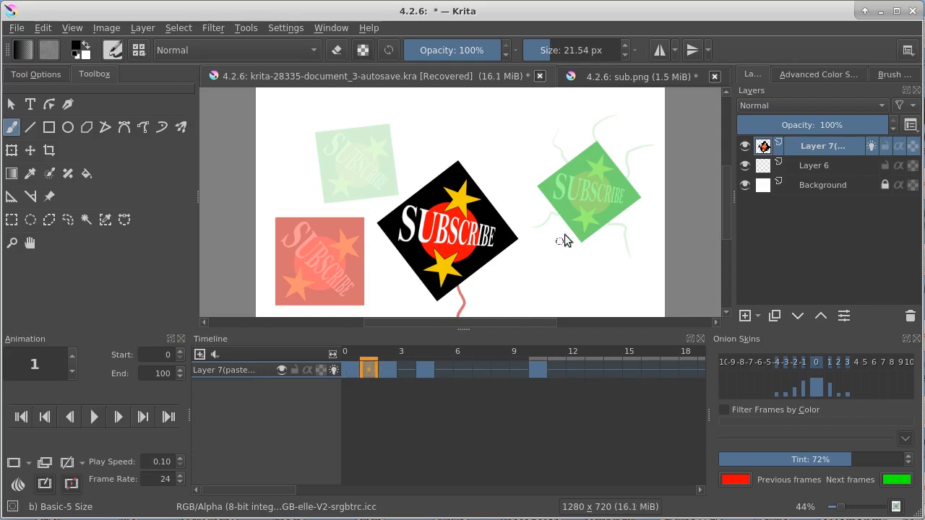
mouse_move(350, 202)
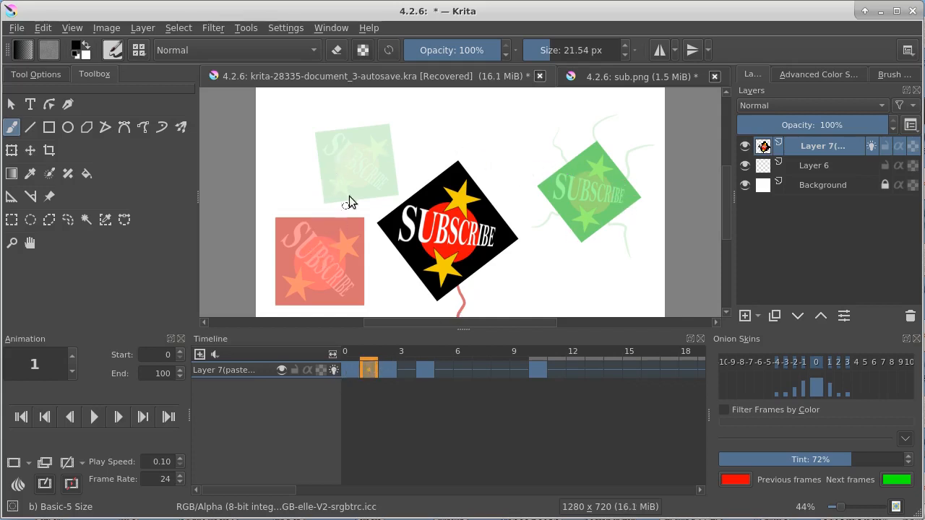
mouse_move(460, 302)
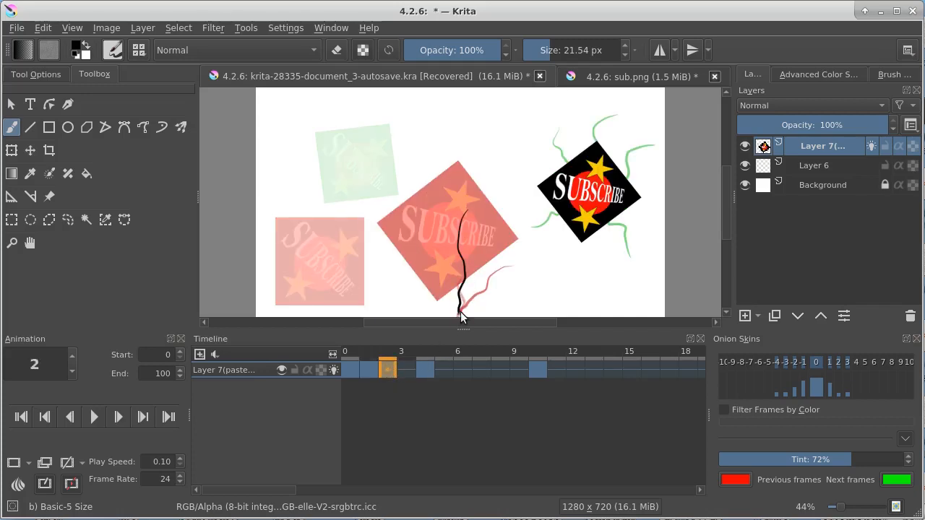
Step: Check the onion-skinned poses at frames 4 and 10
click(425, 370)
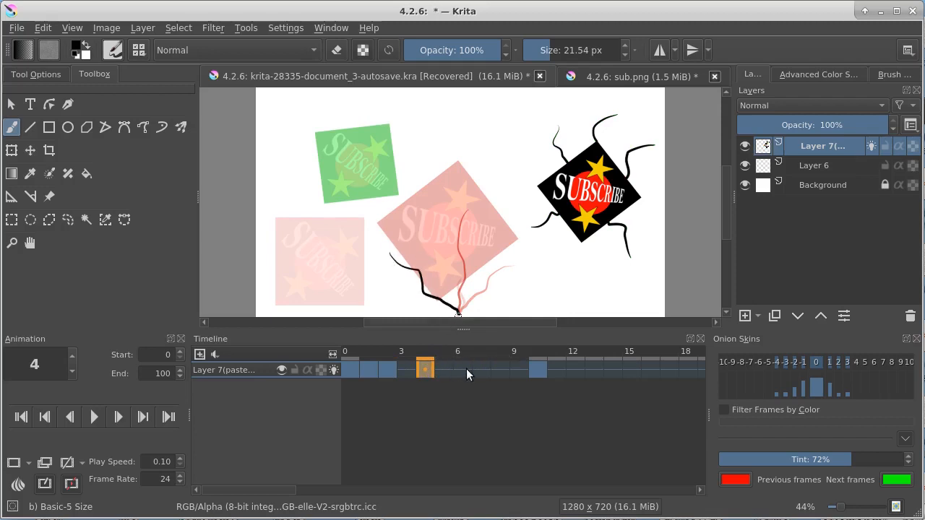
click(537, 370)
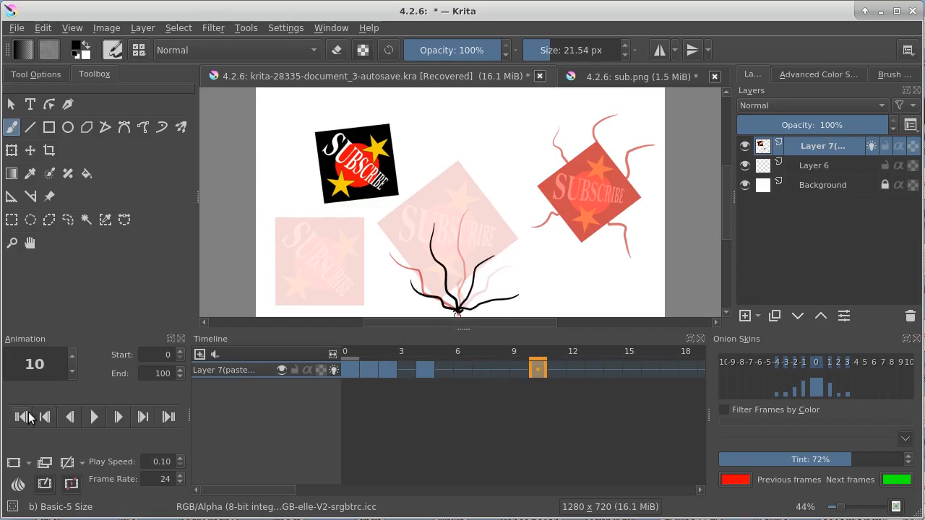
Step: Turn off onion skins and play the animation past frame 40 to preview the jumping logo
click(94, 416)
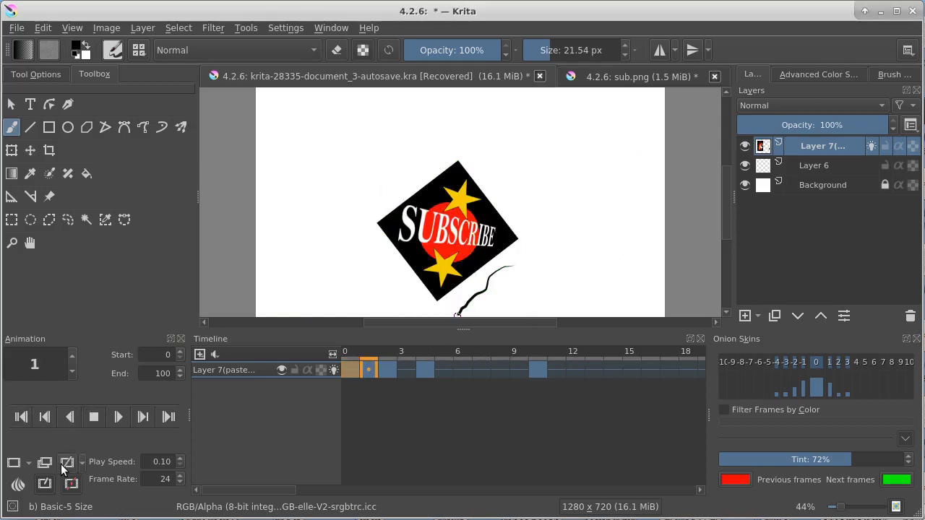
click(462, 370)
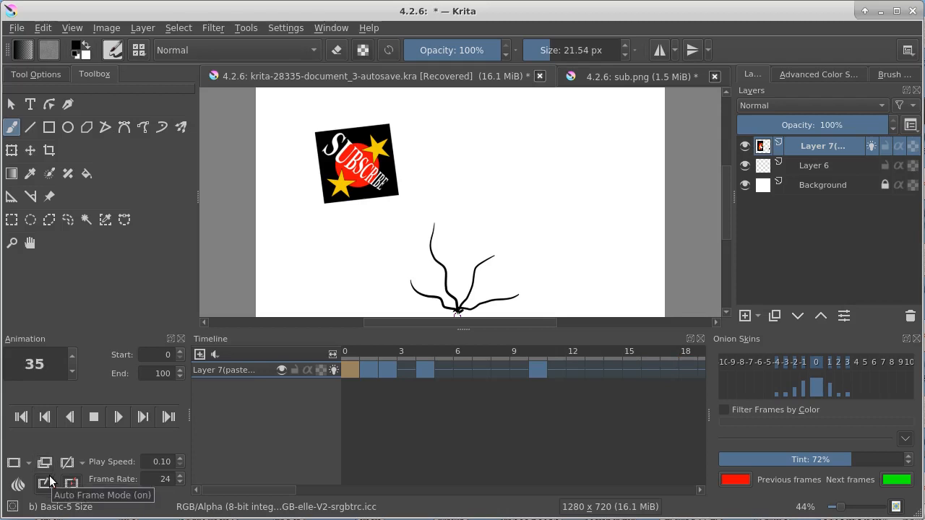
click(73, 359)
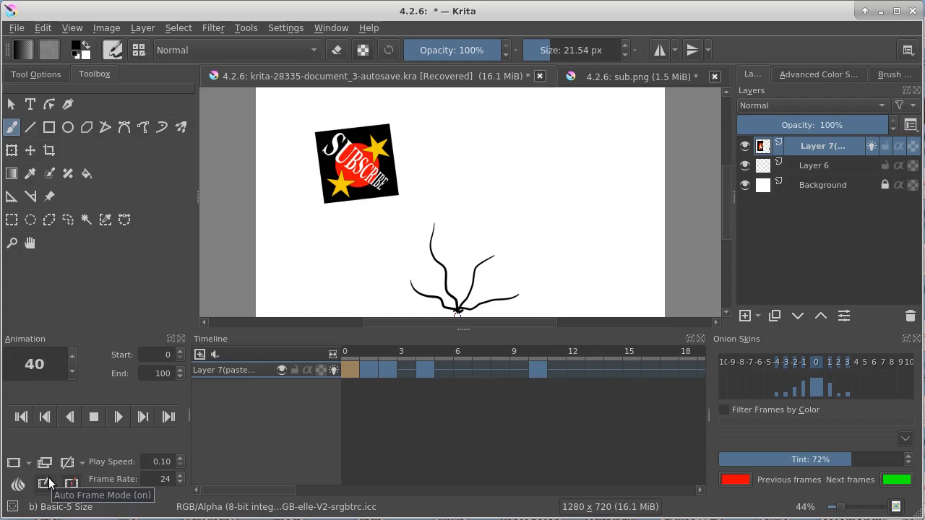